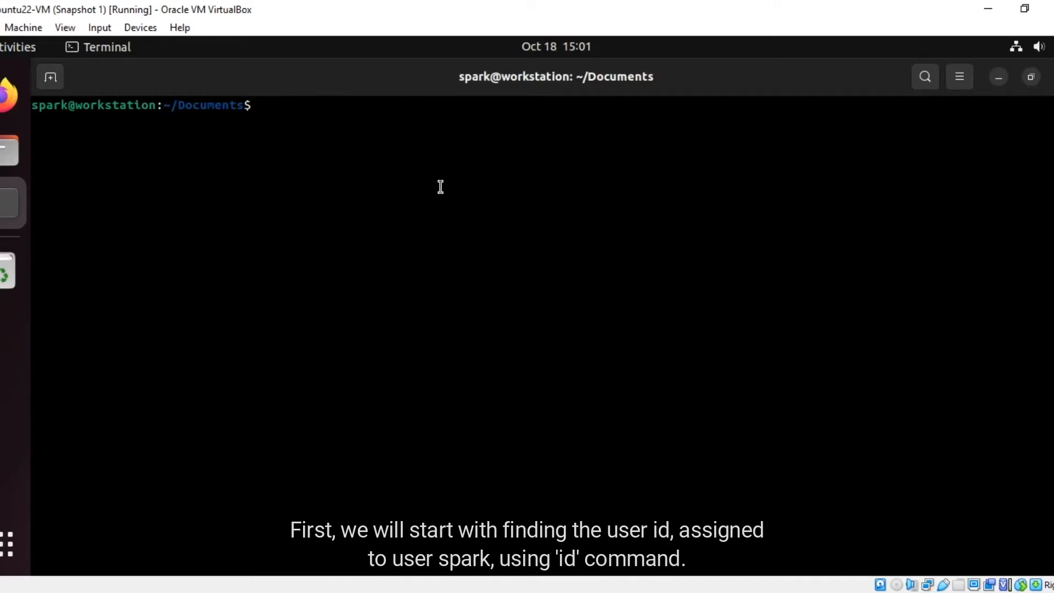
Show the logged-in user's id and group memberships with the id command.
{"action": "type", "text": "id"}
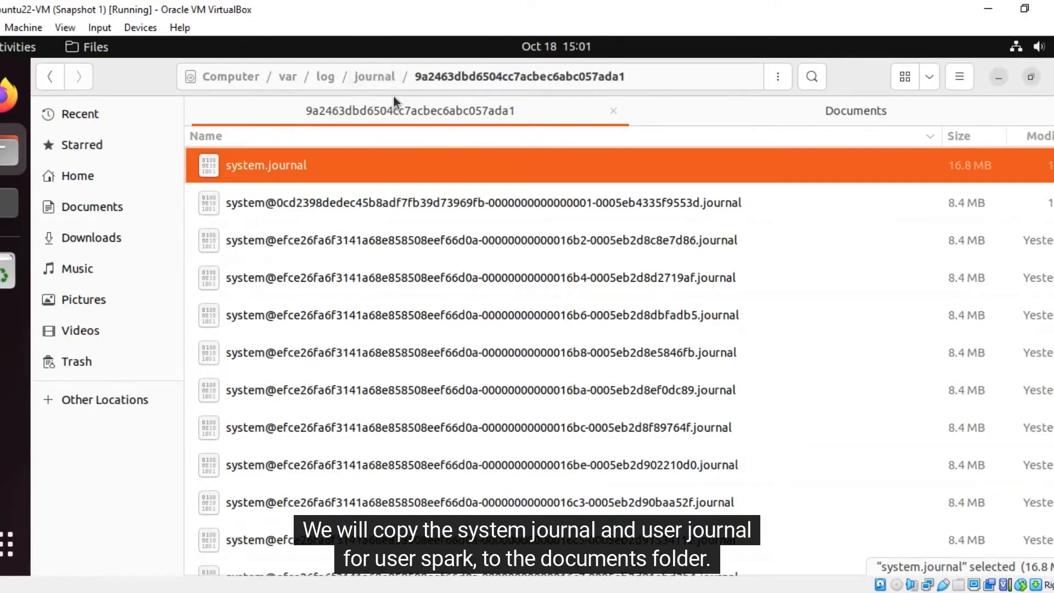
{"action": "mouse_move", "coordinate": [338, 173]}
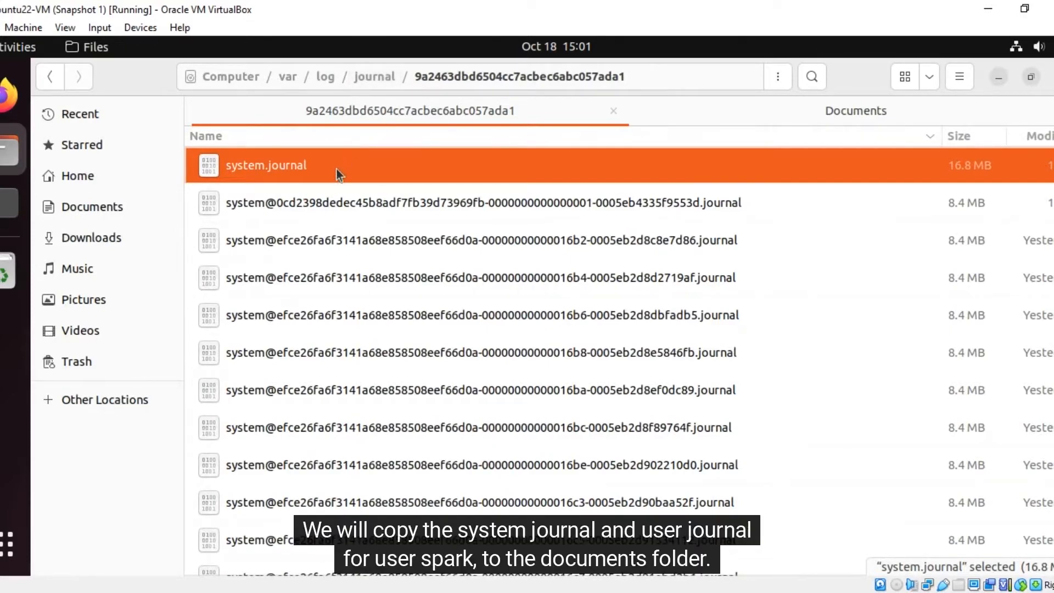
{"action": "mouse_move", "coordinate": [368, 296]}
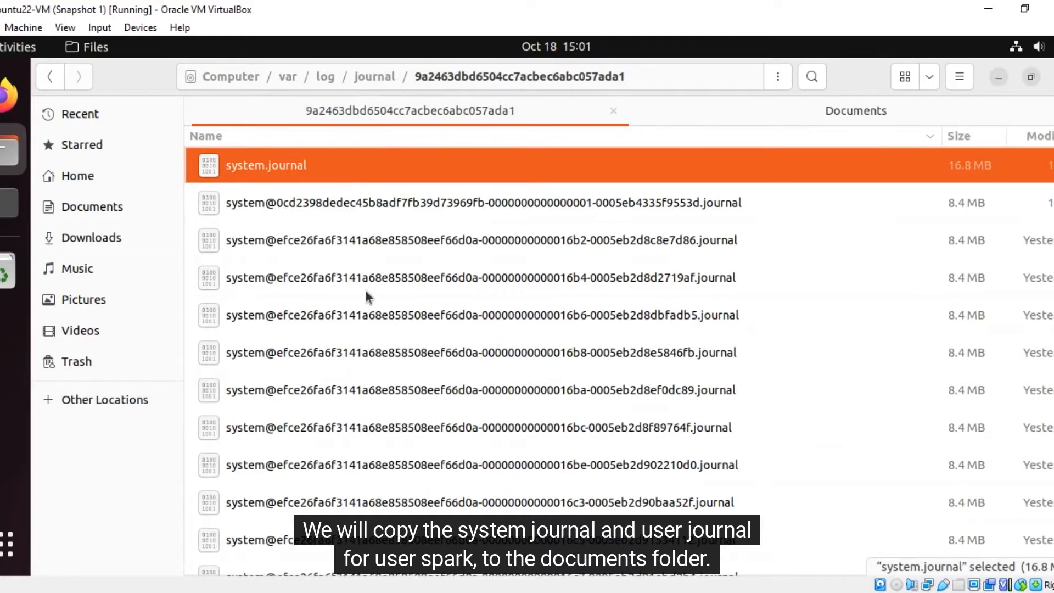
Select user-1000.journal alongside system.journal in the journal folder for copying to Documents.
{"action": "scroll", "scroll_direction": "down", "scroll_amount": 3}
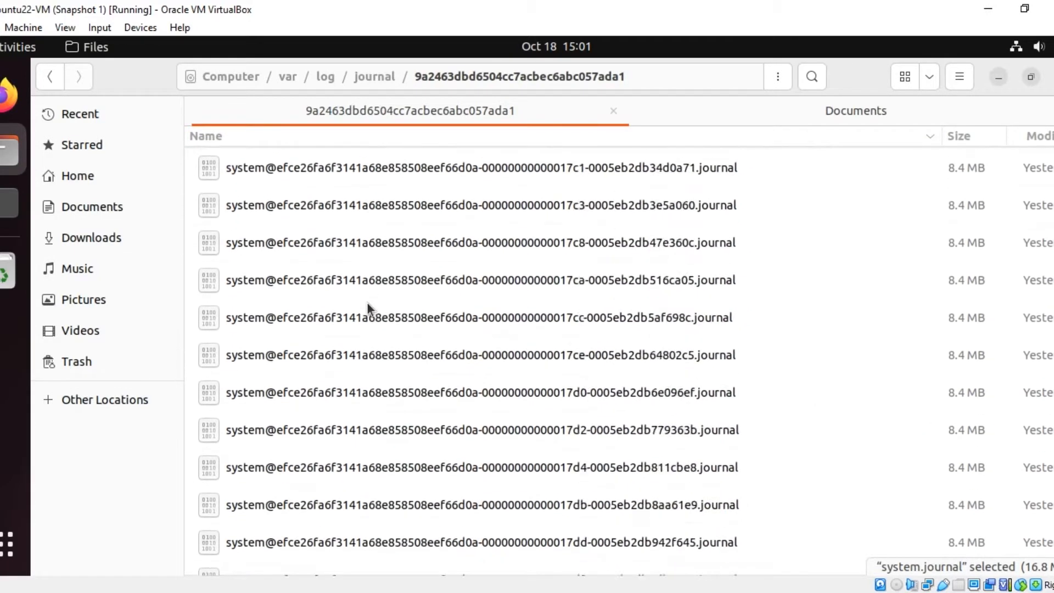
{"action": "scroll", "scroll_direction": "down", "scroll_amount": 3}
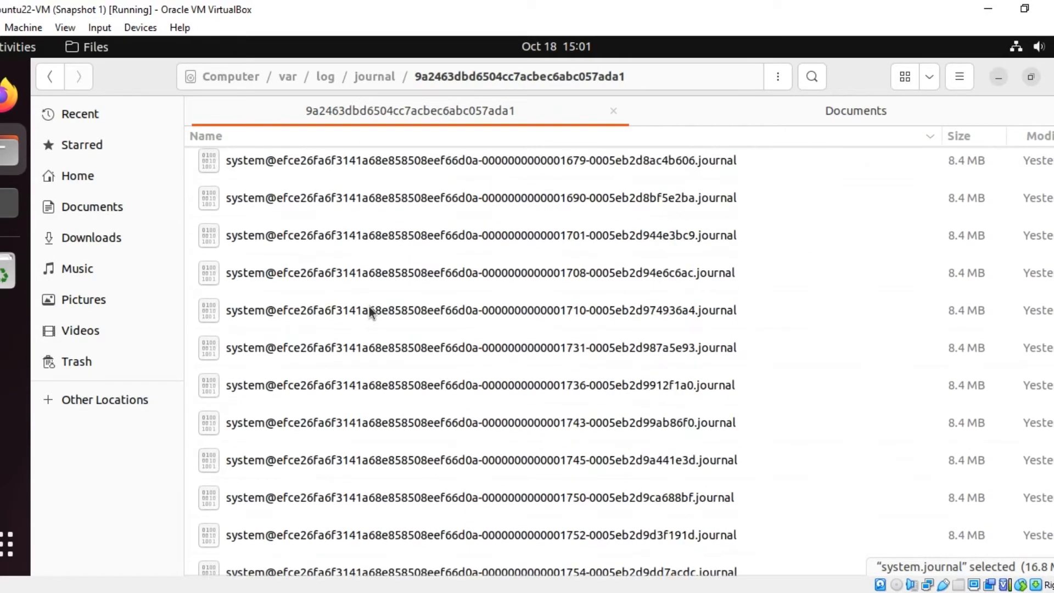
{"action": "scroll", "scroll_direction": "down", "scroll_amount": 3}
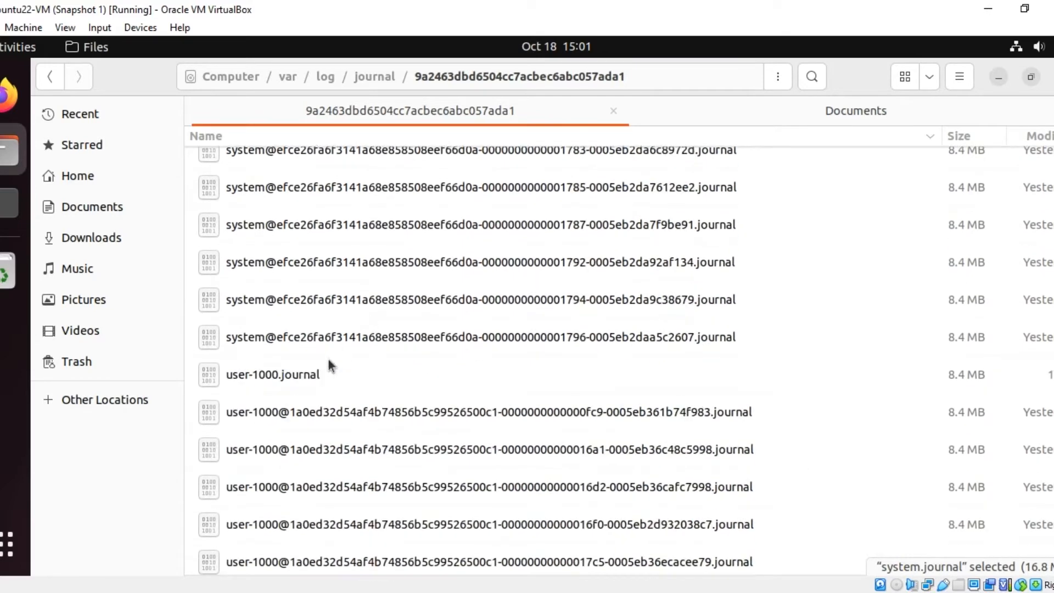
{"action": "left_click", "coordinate": [272, 374]}
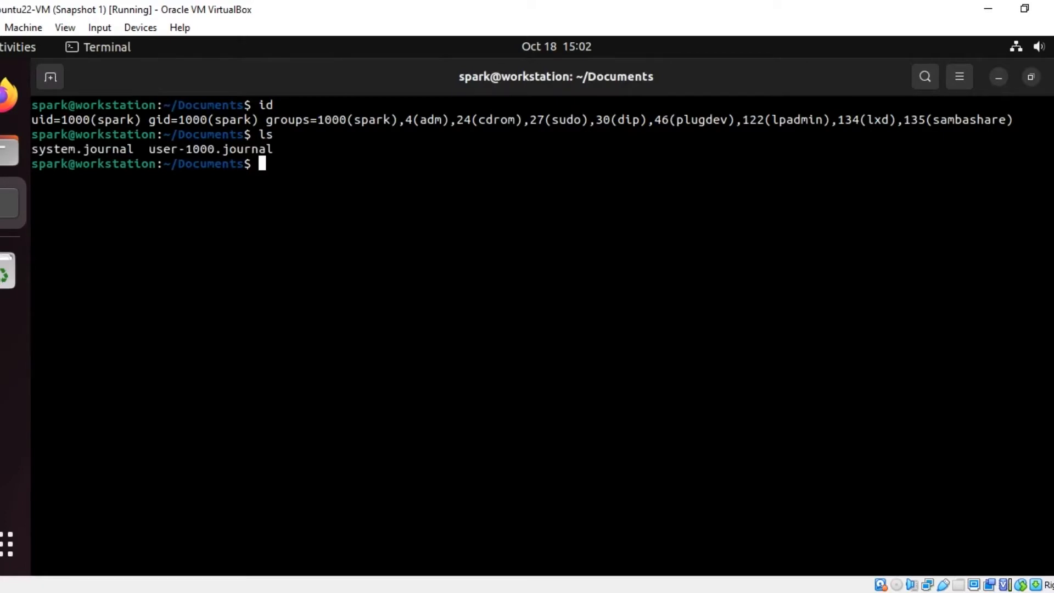
Run journalctl --file system.journal | tail -70 and review the last 70 system journal entries.
{"action": "type", "text": "journ"}
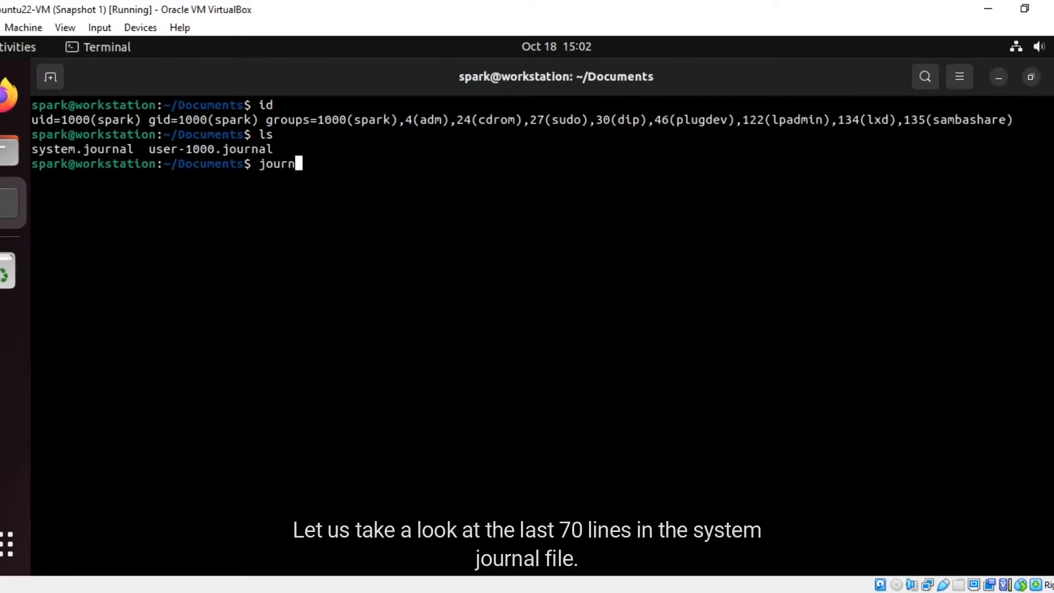
{"action": "type", "text": "alctl"}
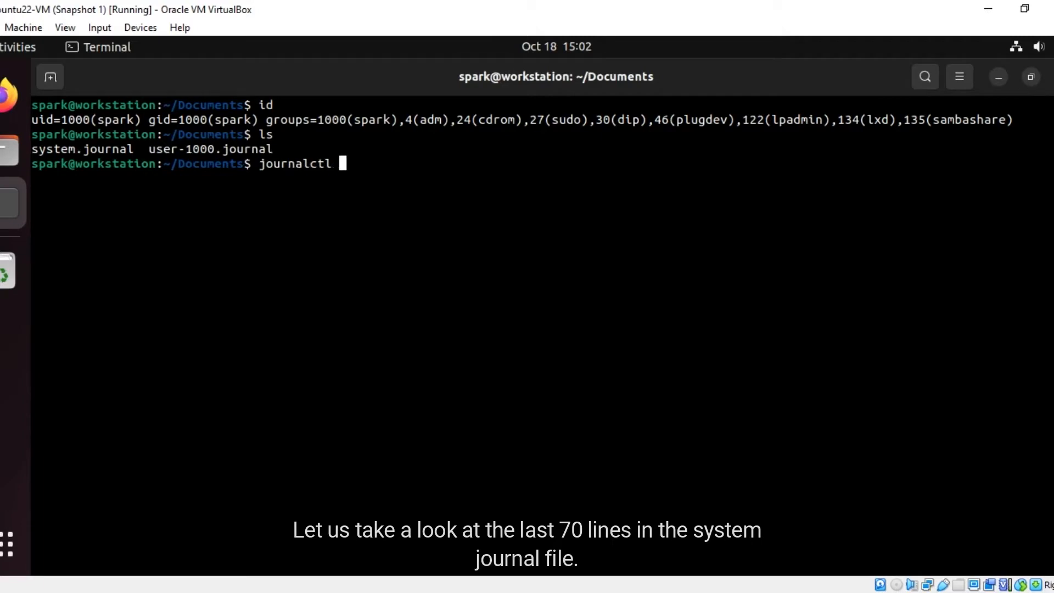
{"action": "type", "text": "--"}
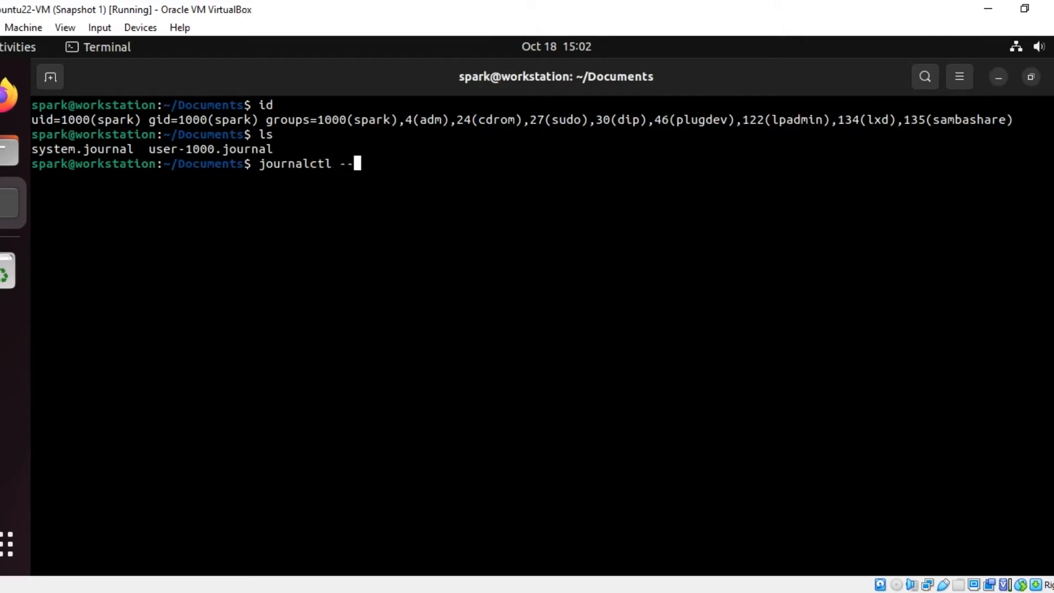
{"action": "type", "text": "file system"}
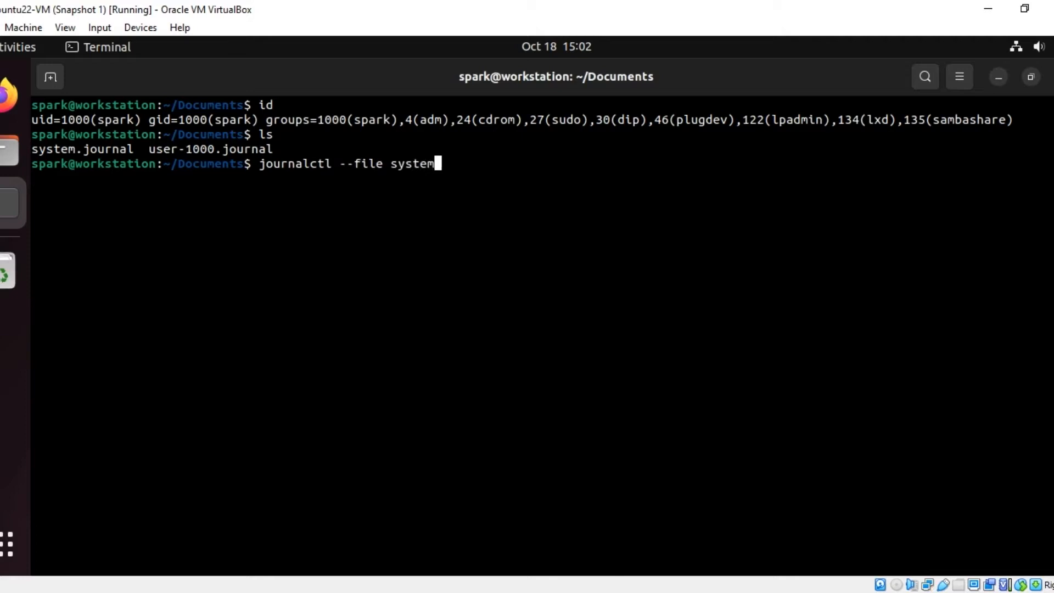
{"action": "type", "text": ".journal | t"}
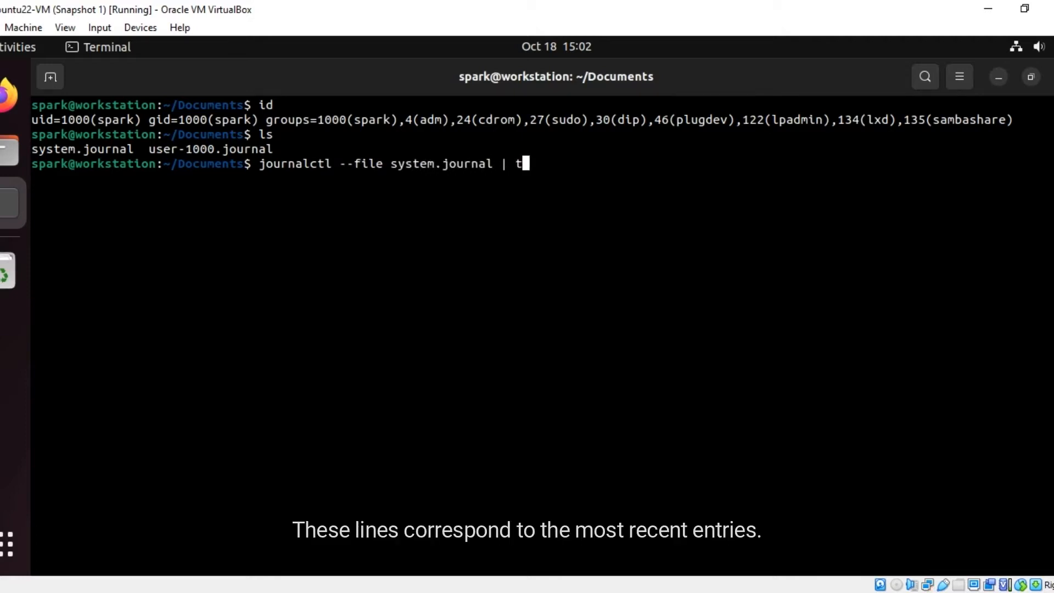
{"action": "type", "text": "ail -70"}
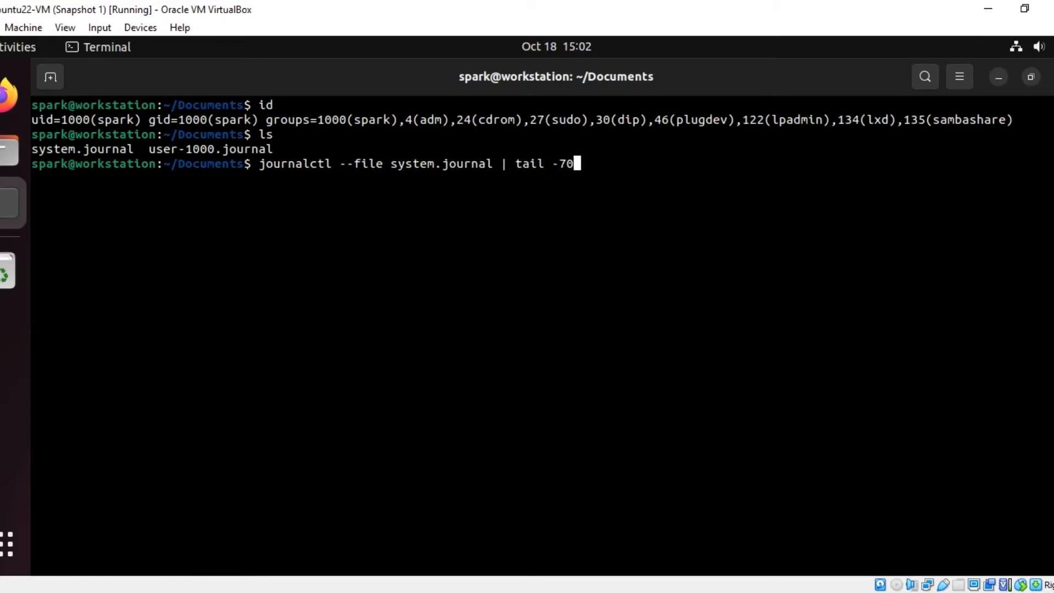
{"action": "key", "text": "Return"}
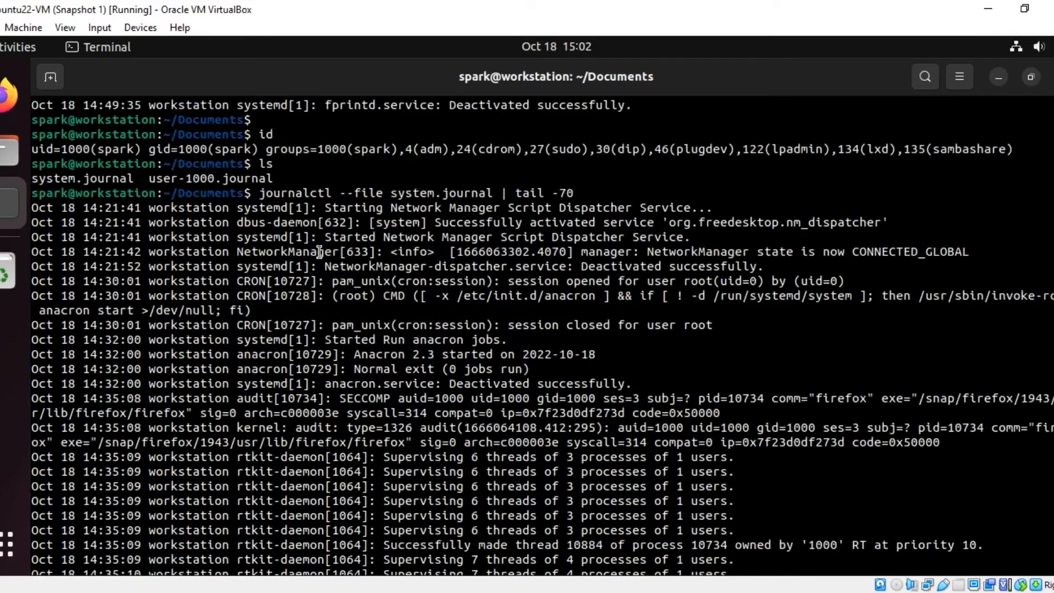
{"action": "mouse_move", "coordinate": [158, 266]}
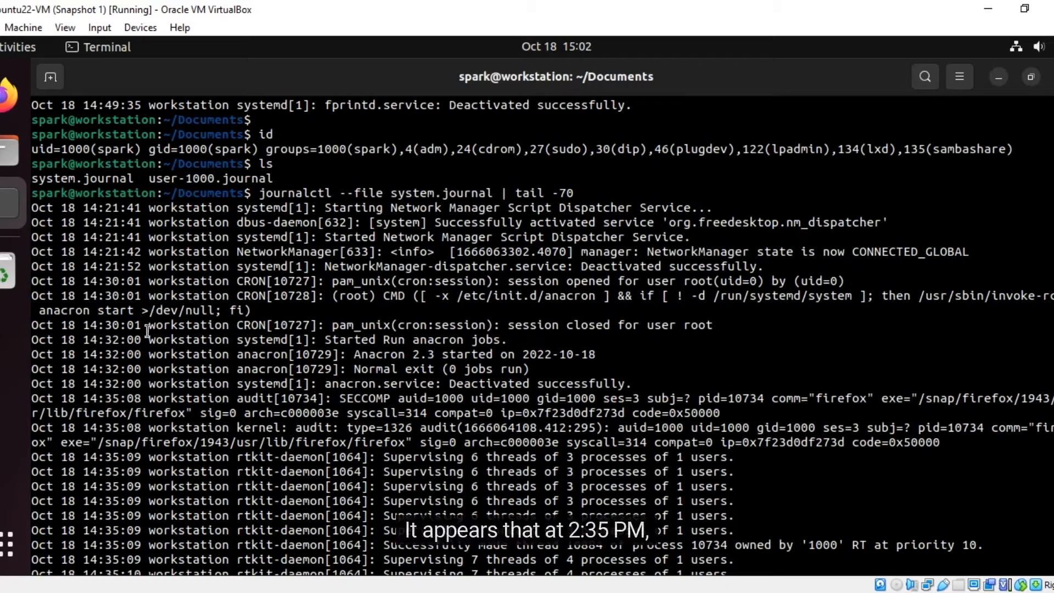
{"action": "double_click", "coordinate": [97, 399]}
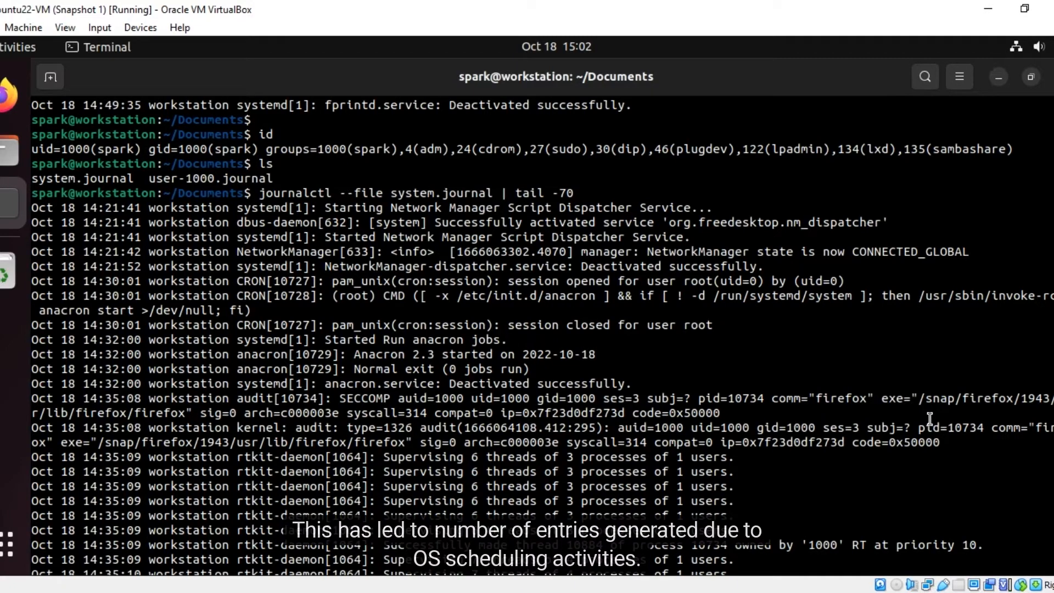
{"action": "scroll", "scroll_direction": "down", "scroll_amount": 3}
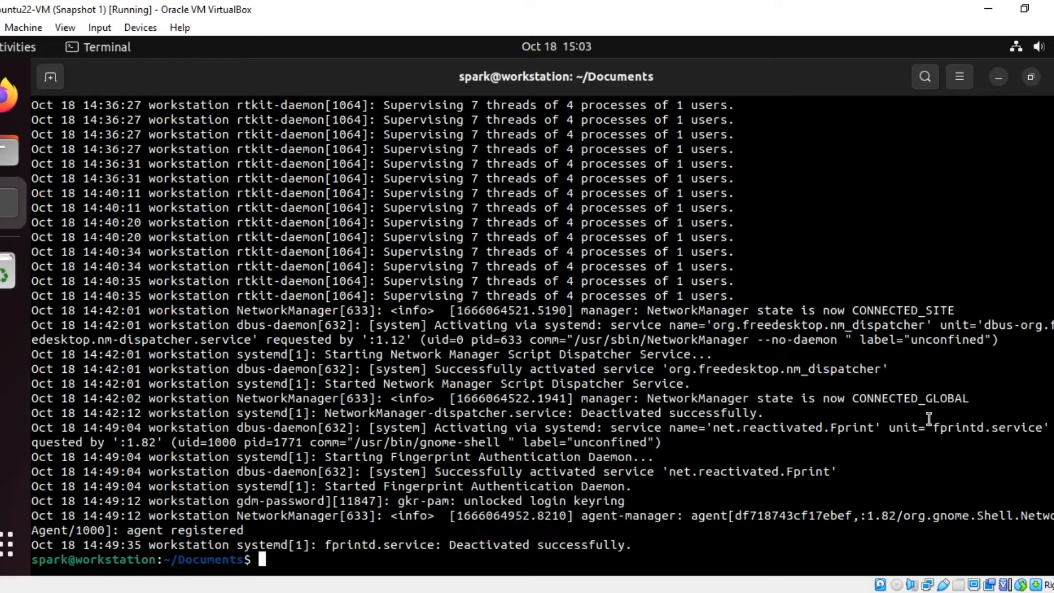
Clear the screen and enter journalctl --file user-1000.journal | tail -70 for the user journal.
{"action": "type", "text": "clear"}
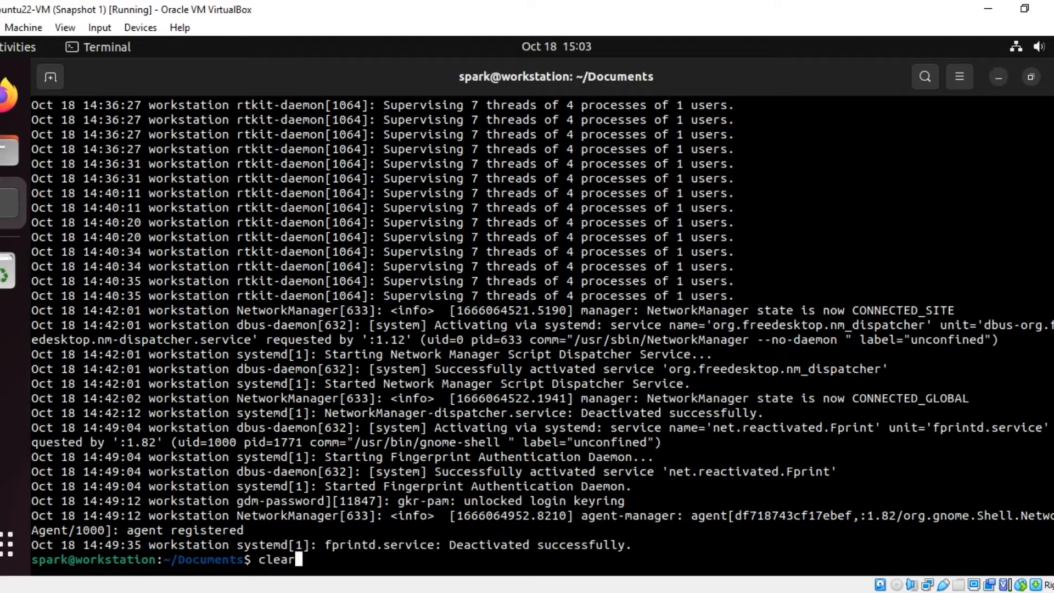
{"action": "type", "text": "journalctl --fi"}
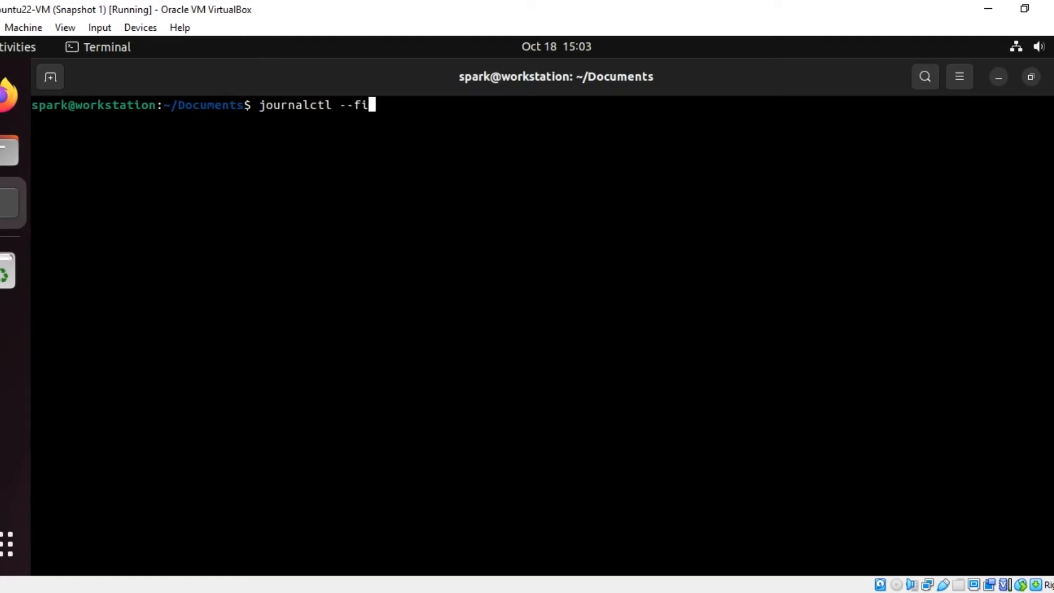
{"action": "type", "text": "le user-1000.journal"}
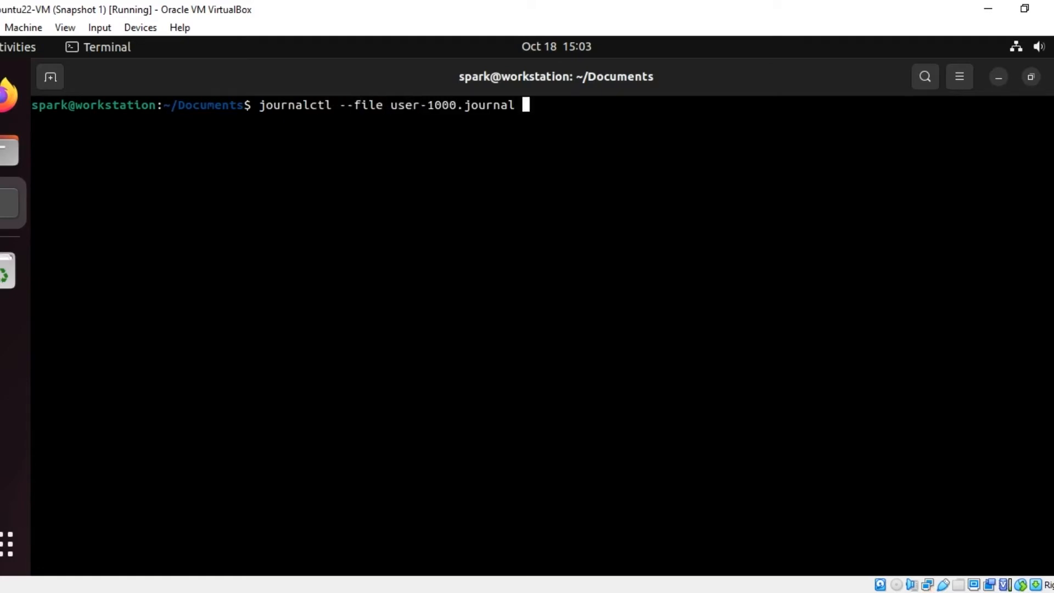
{"action": "type", "text": "|"}
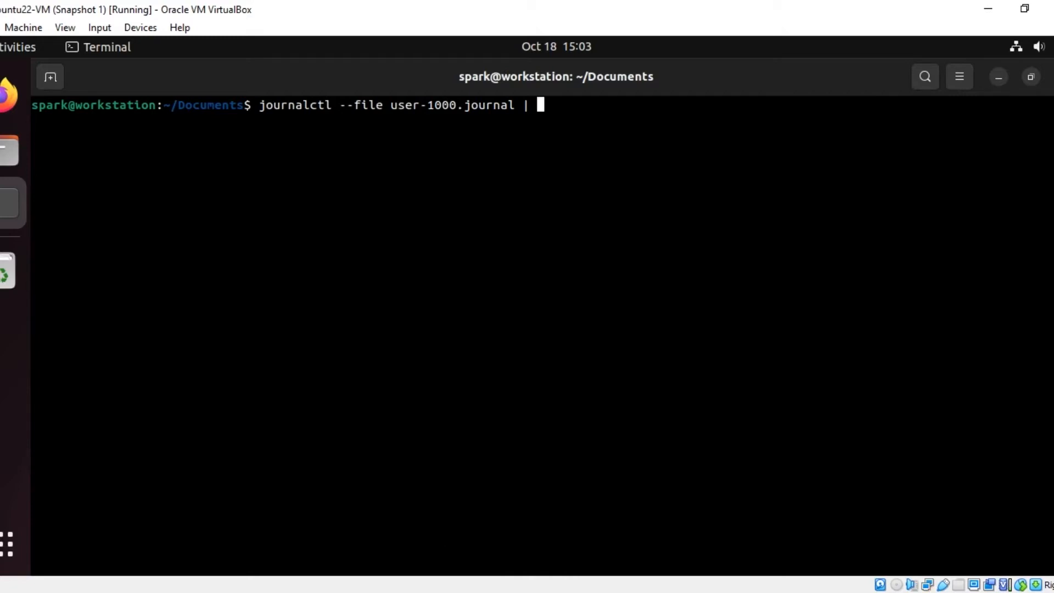
{"action": "type", "text": "tail"}
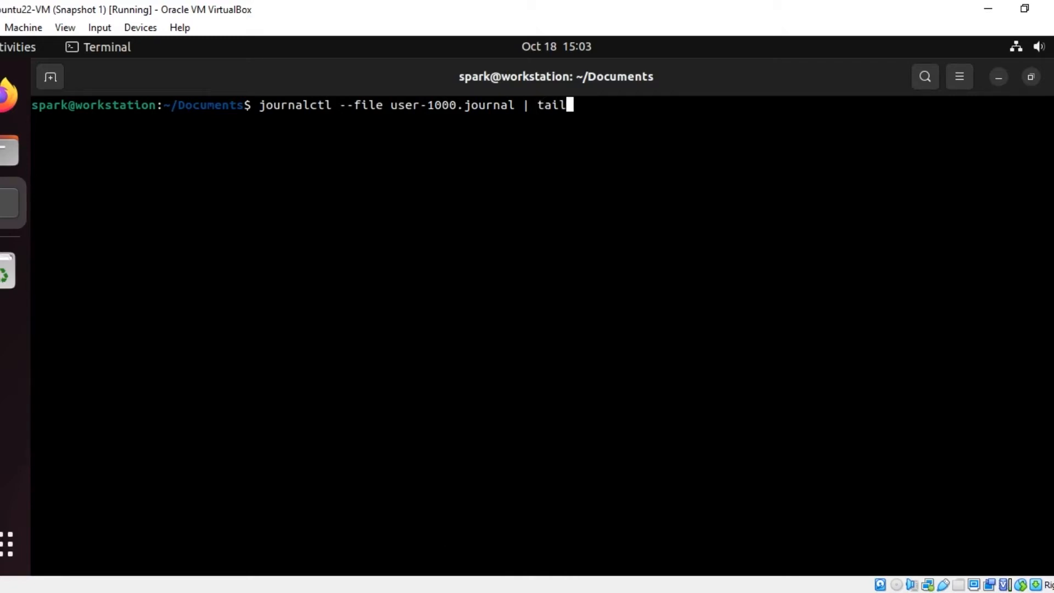
{"action": "type", "text": "-70"}
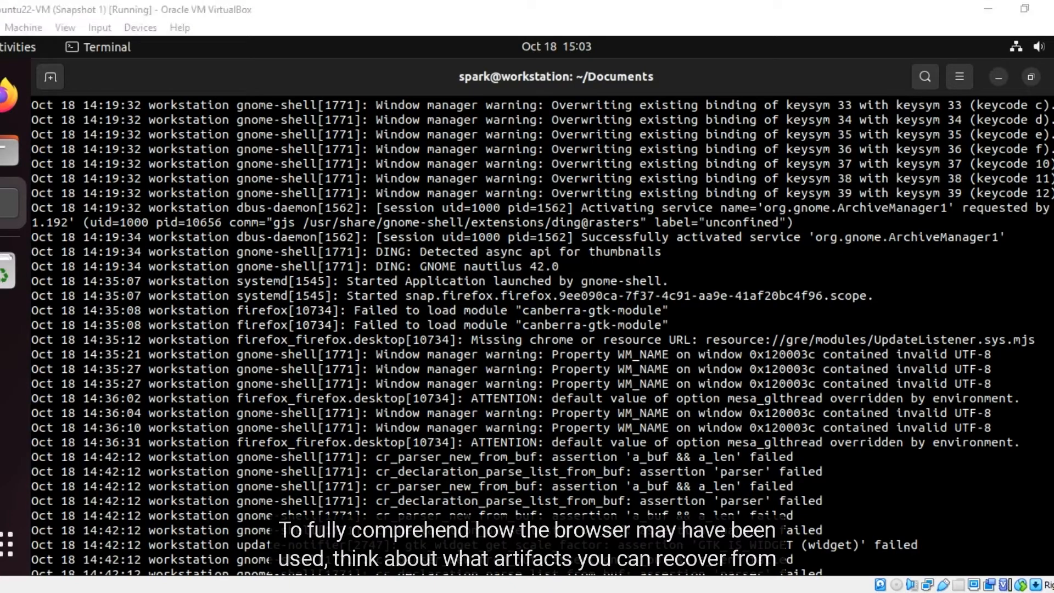
{"action": "mouse_move", "coordinate": [473, 435]}
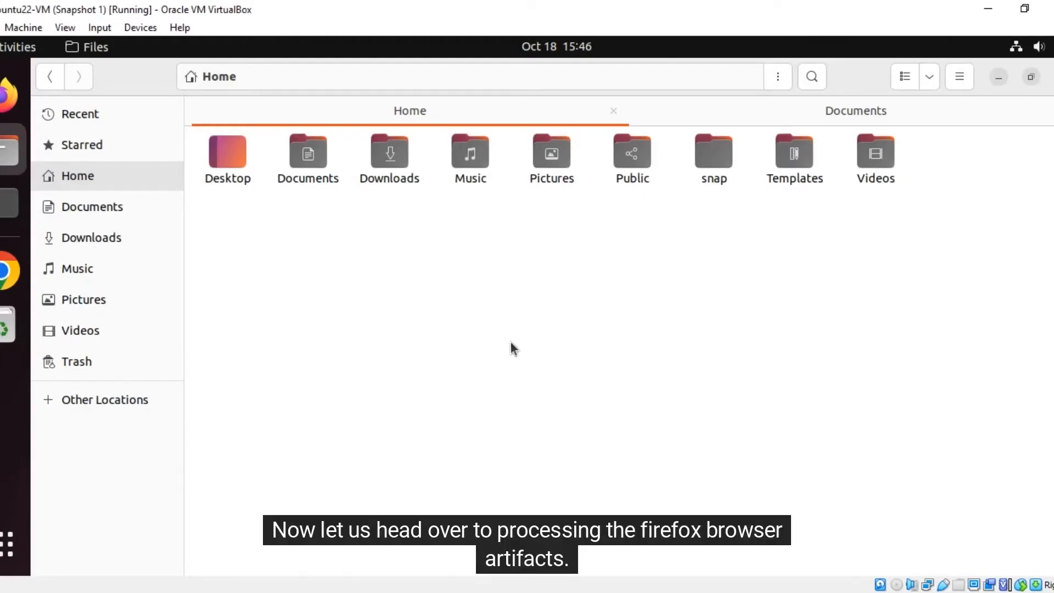
{"action": "mouse_move", "coordinate": [503, 329]}
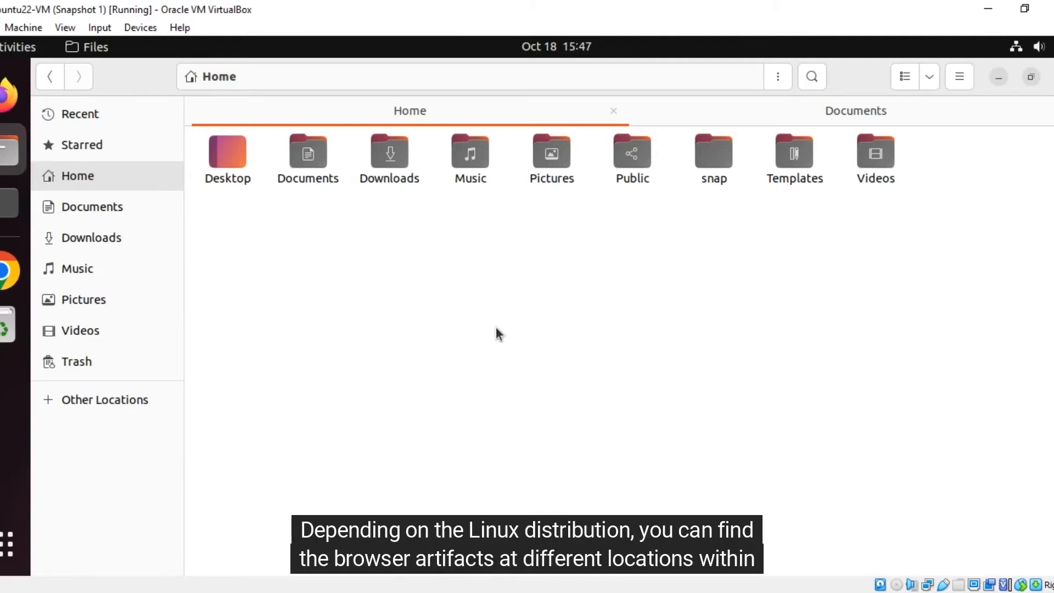
{"action": "mouse_move", "coordinate": [498, 340]}
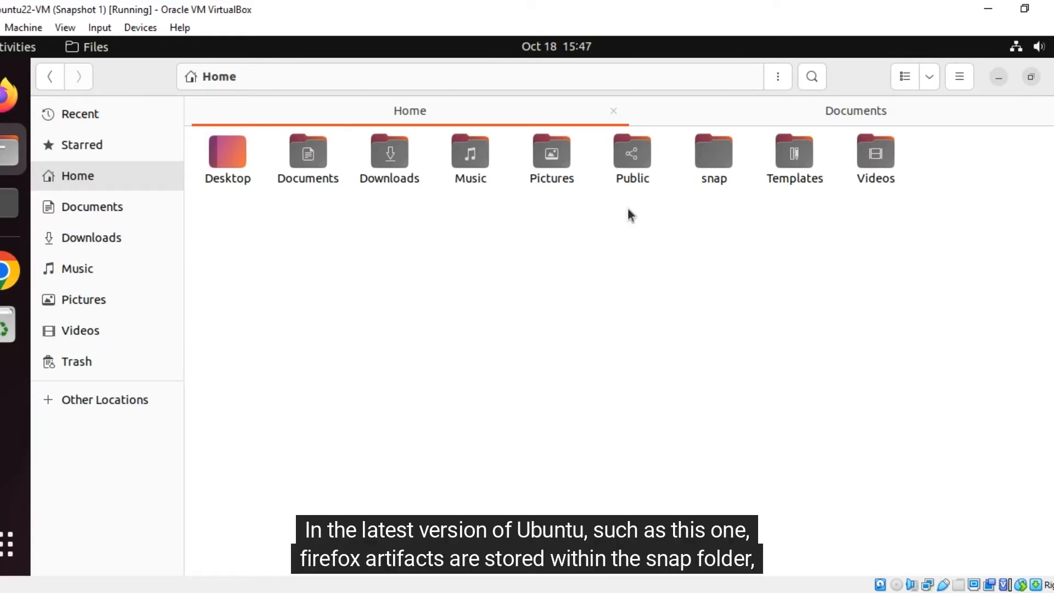
{"action": "mouse_move", "coordinate": [722, 158]}
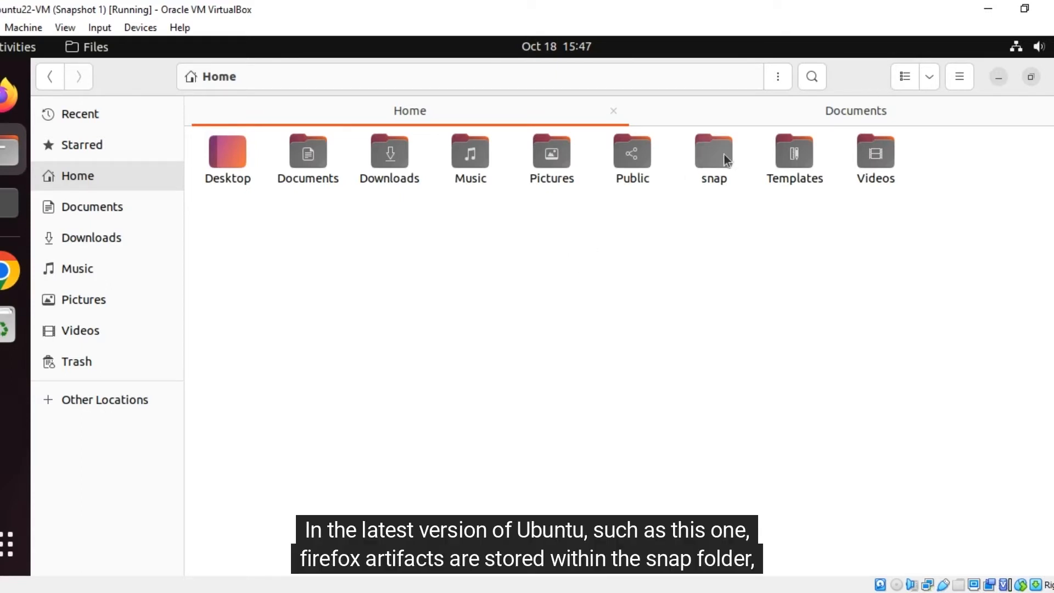
Browse from Home into snap/firefox, showing the 1943, common and current subfolders.
{"action": "double_click", "coordinate": [714, 151]}
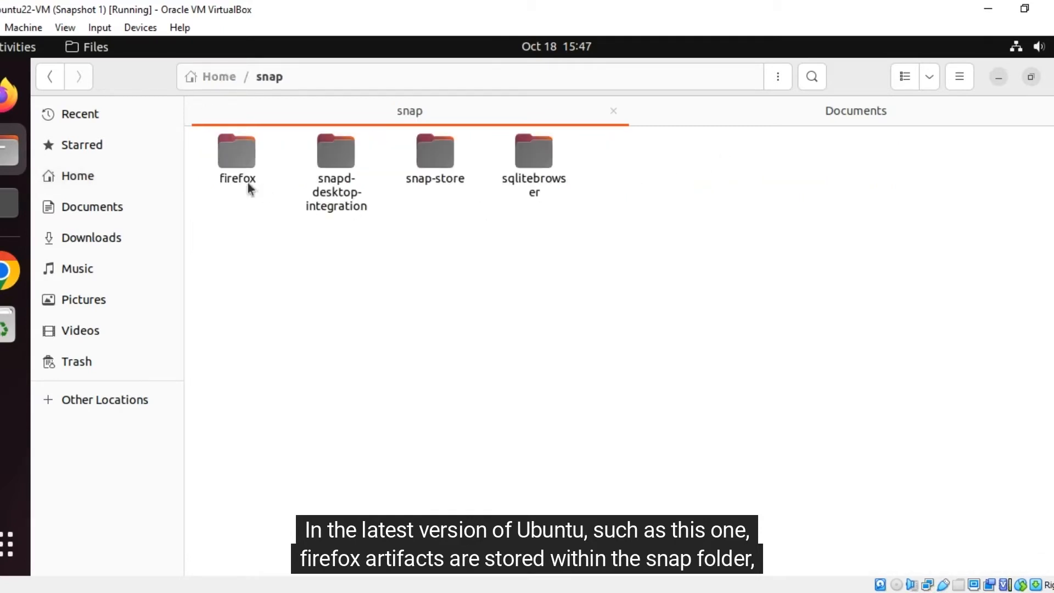
{"action": "double_click", "coordinate": [237, 150]}
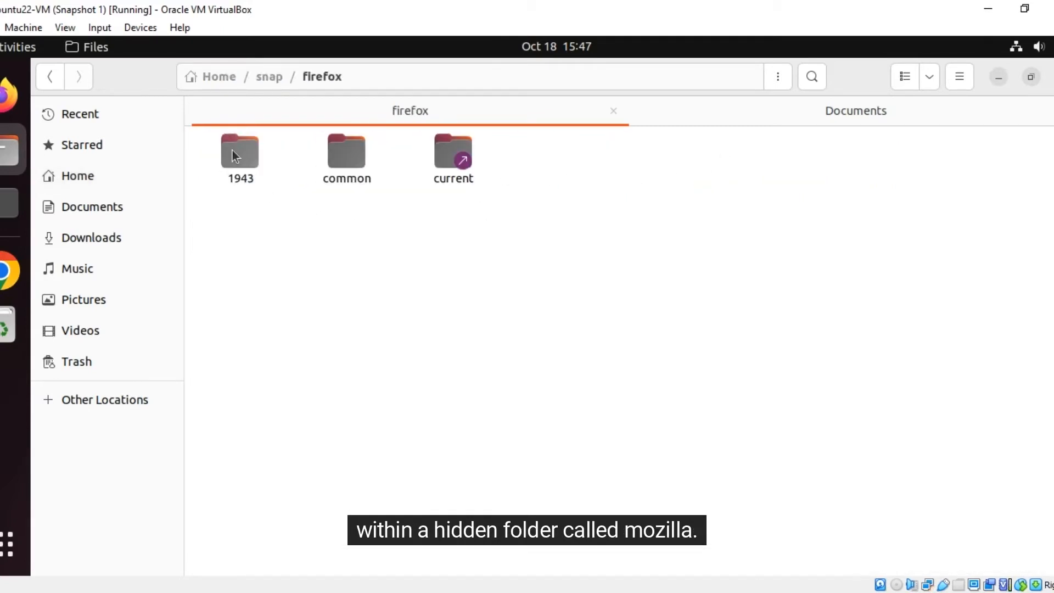
Enter the common folder, reveal hidden items and go into the .mozilla Firefox profile folder.
{"action": "double_click", "coordinate": [347, 150]}
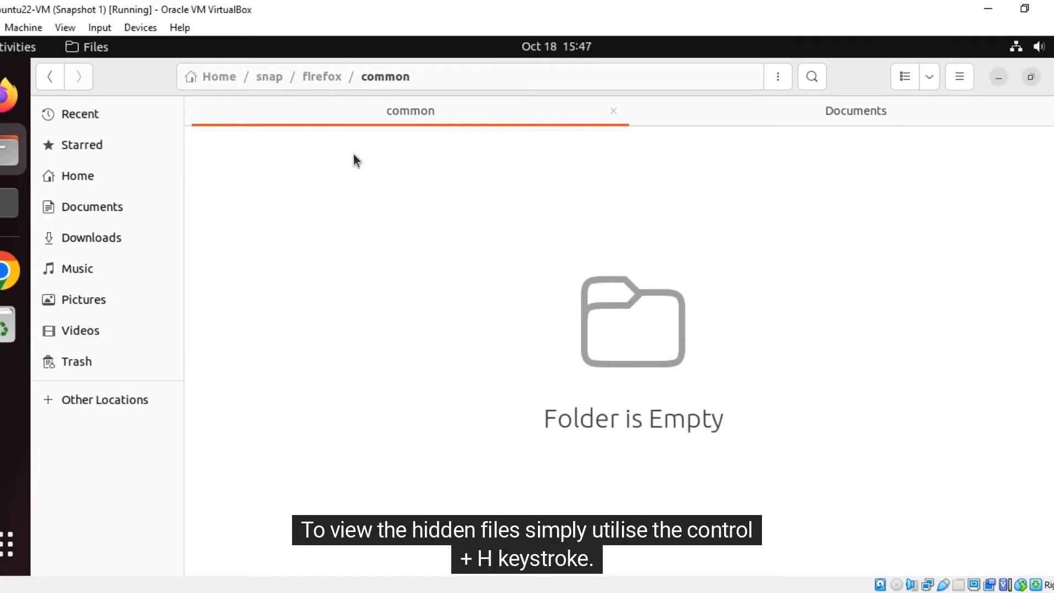
{"action": "mouse_move", "coordinate": [455, 270]}
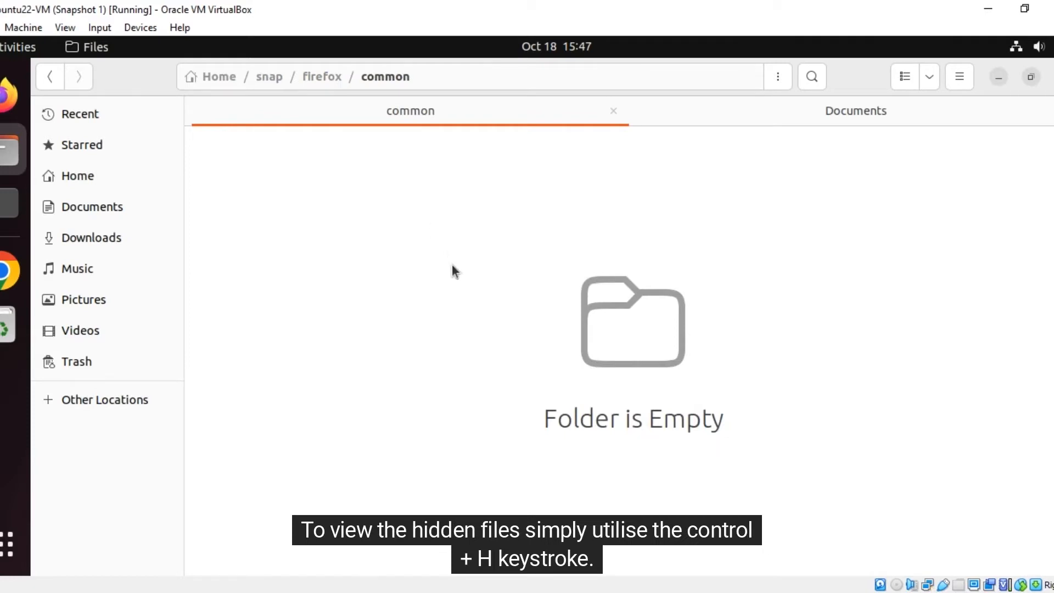
{"action": "key", "text": "ctrl+h"}
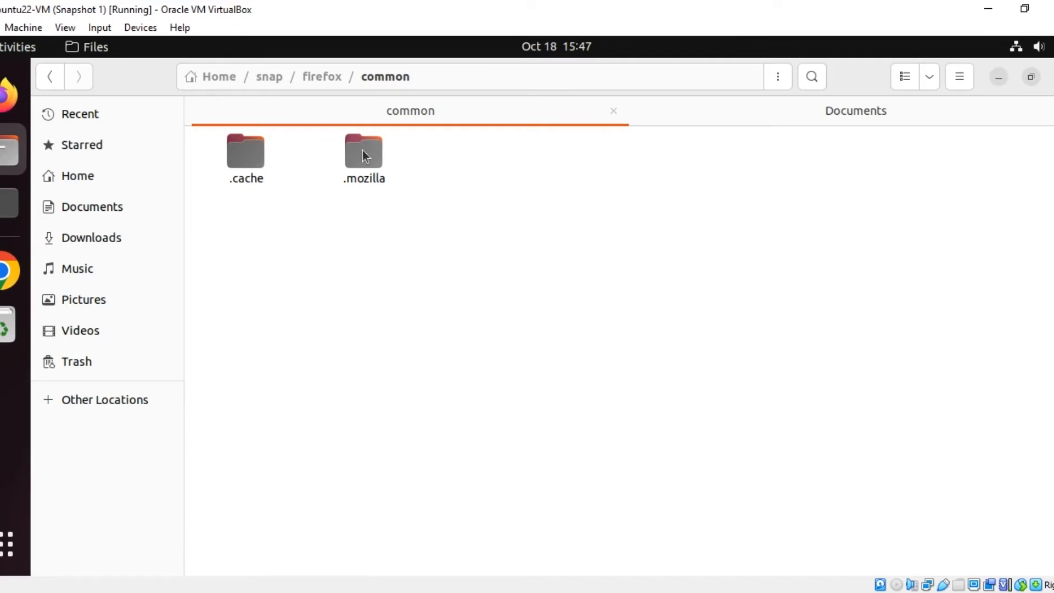
{"action": "double_click", "coordinate": [364, 150]}
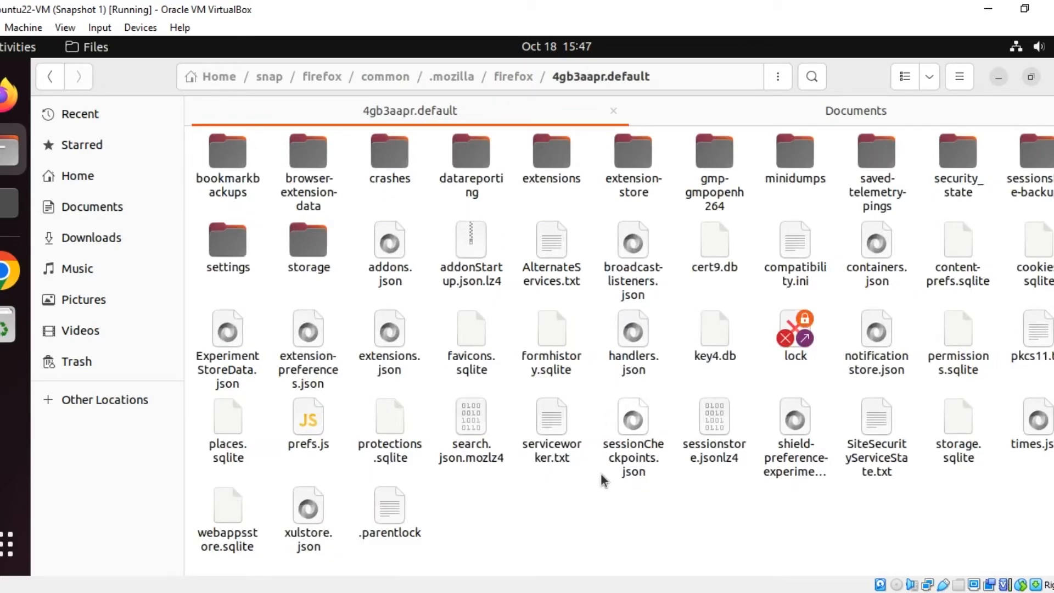
Pick places.sqlite and formhistory.sqlite, then return to the Documents folder holding the copies.
{"action": "left_click", "coordinate": [227, 417]}
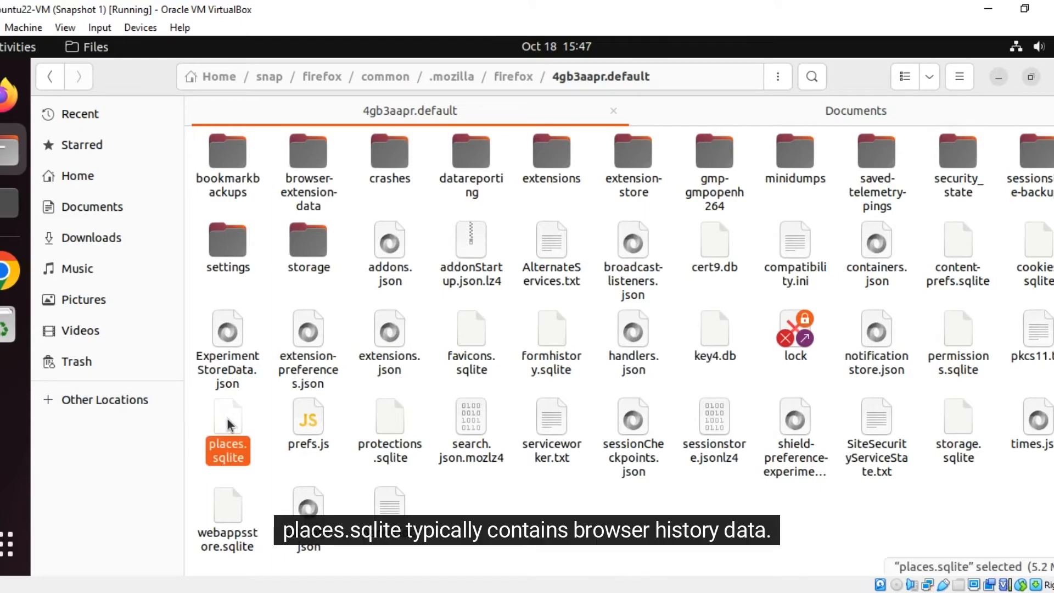
{"action": "mouse_move", "coordinate": [232, 416]}
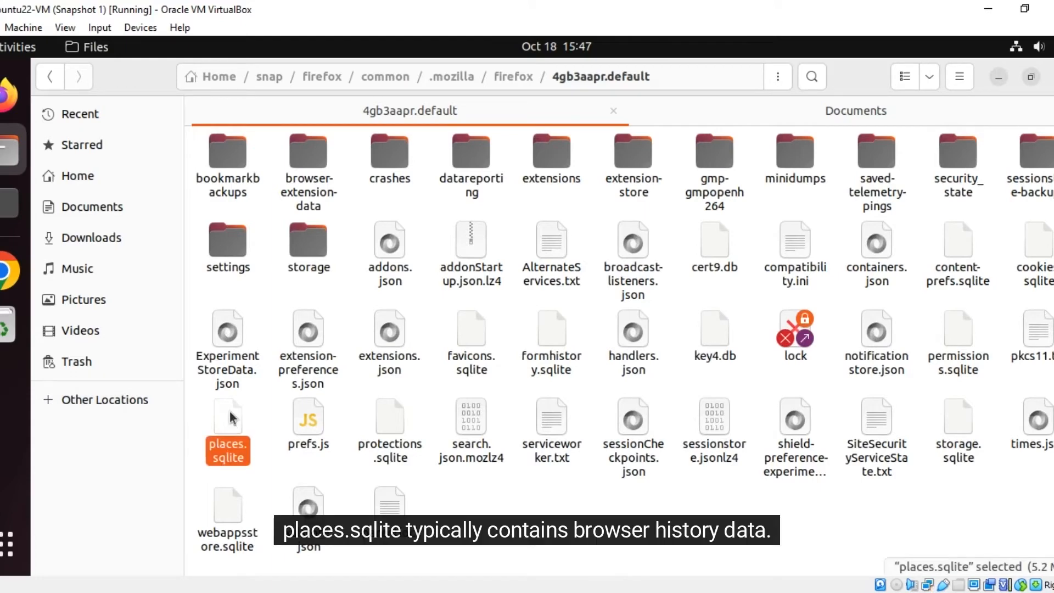
{"action": "left_click", "coordinate": [552, 334]}
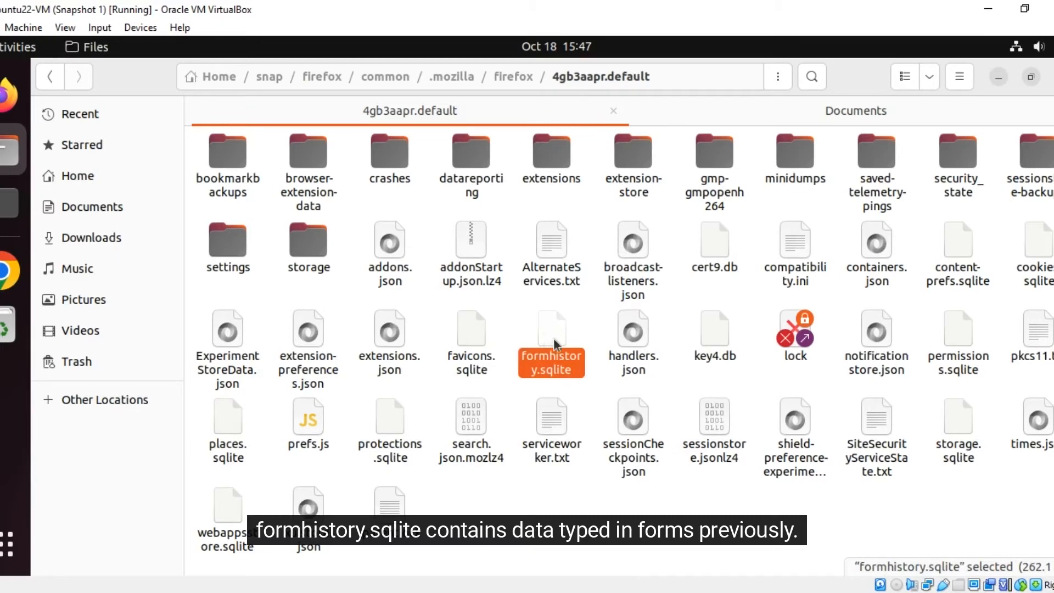
{"action": "left_click", "coordinate": [855, 110]}
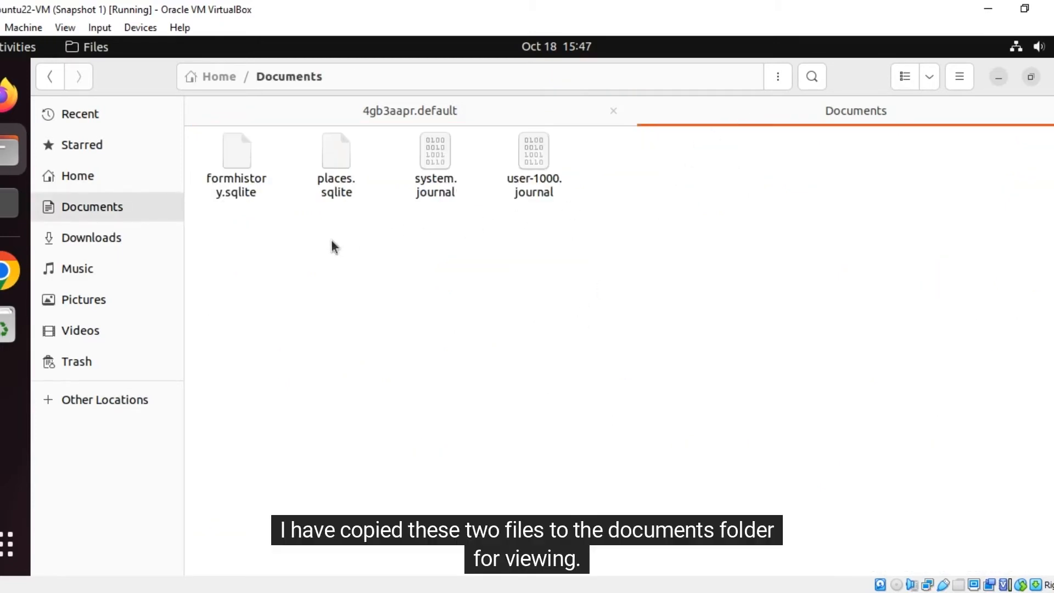
{"action": "mouse_move", "coordinate": [327, 246]}
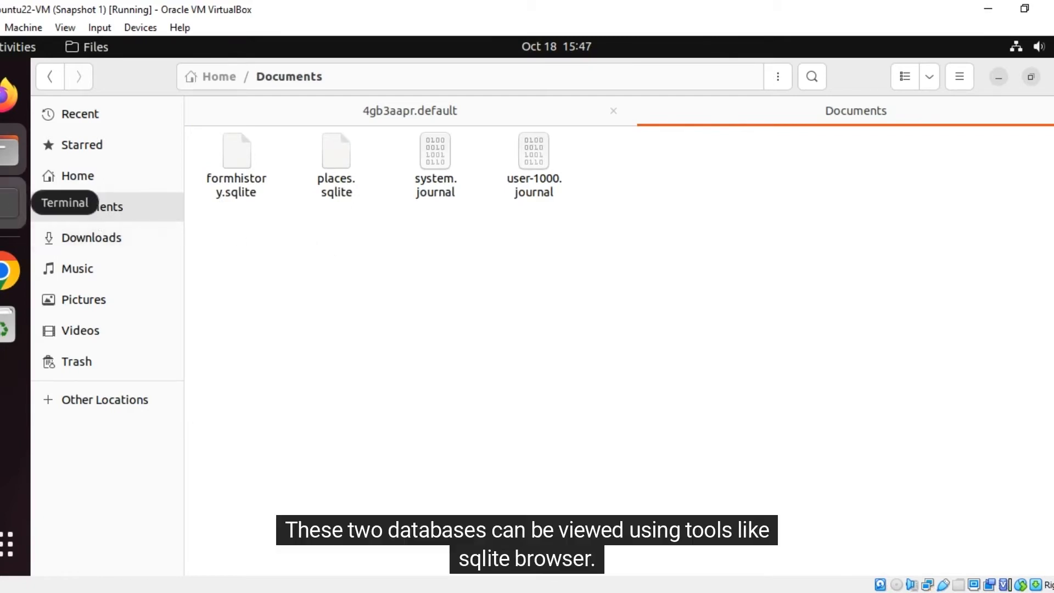
Select the copied places.sqlite in Documents and bring up its open-with options.
{"action": "left_click", "coordinate": [63, 202]}
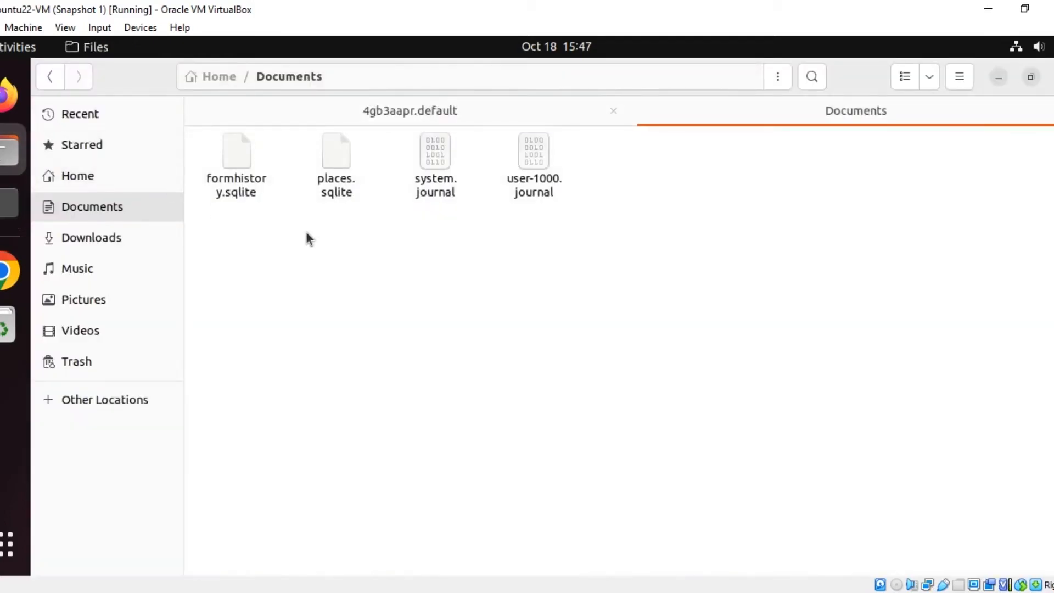
{"action": "left_click", "coordinate": [336, 156]}
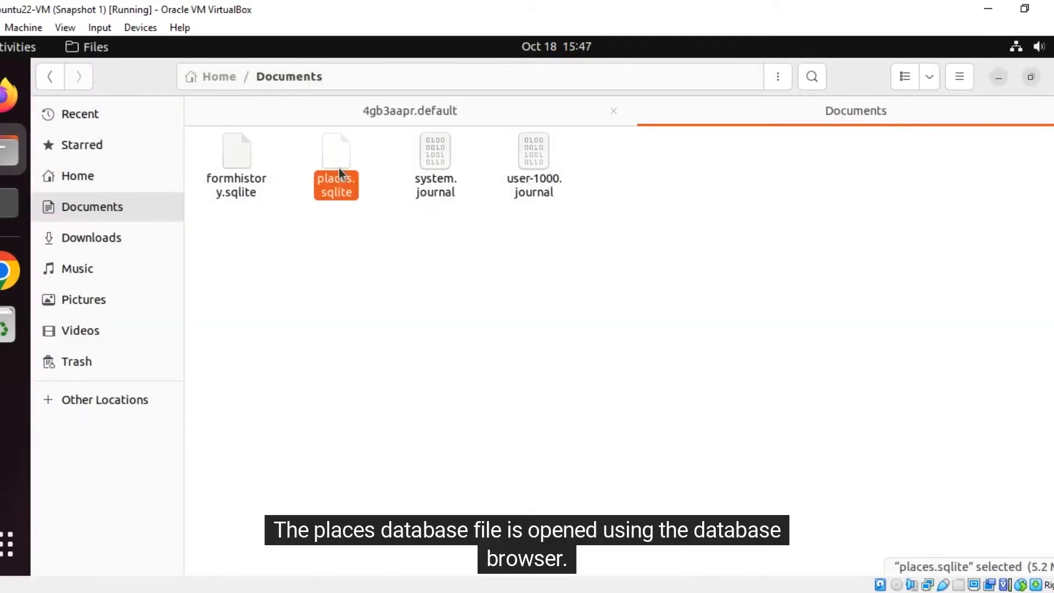
{"action": "right_click", "coordinate": [338, 173]}
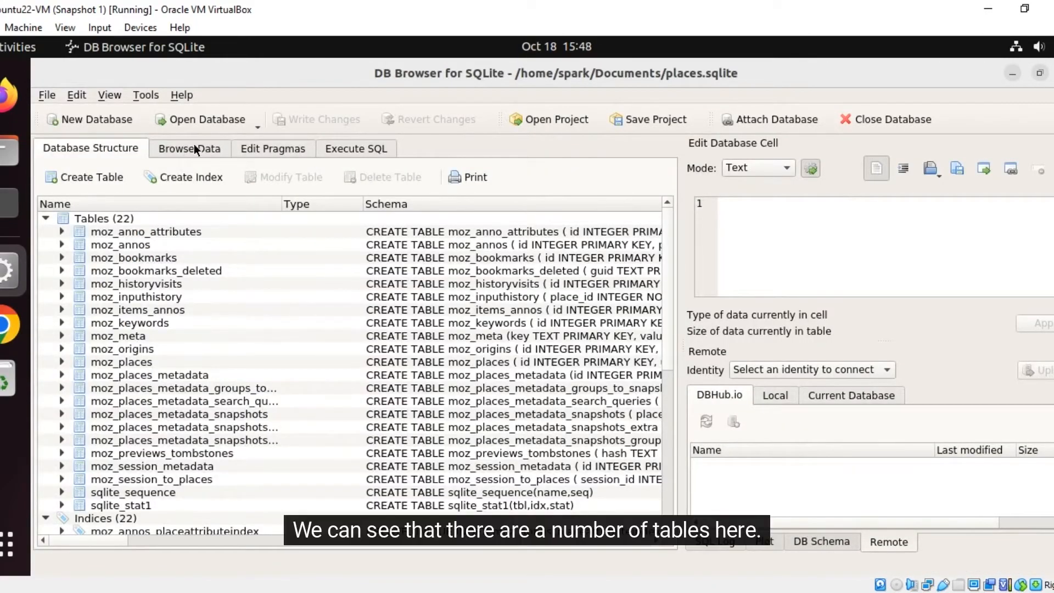
Browse the moz_places table's 59 visited-URL rows down to the final expedia.com visits.
{"action": "left_click", "coordinate": [189, 149]}
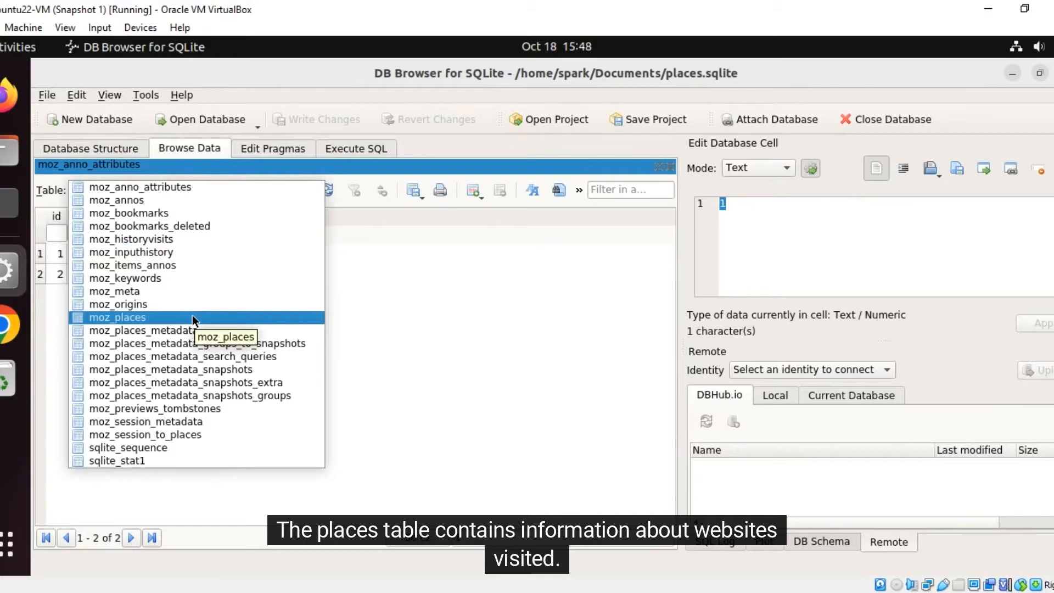
{"action": "left_click", "coordinate": [116, 317]}
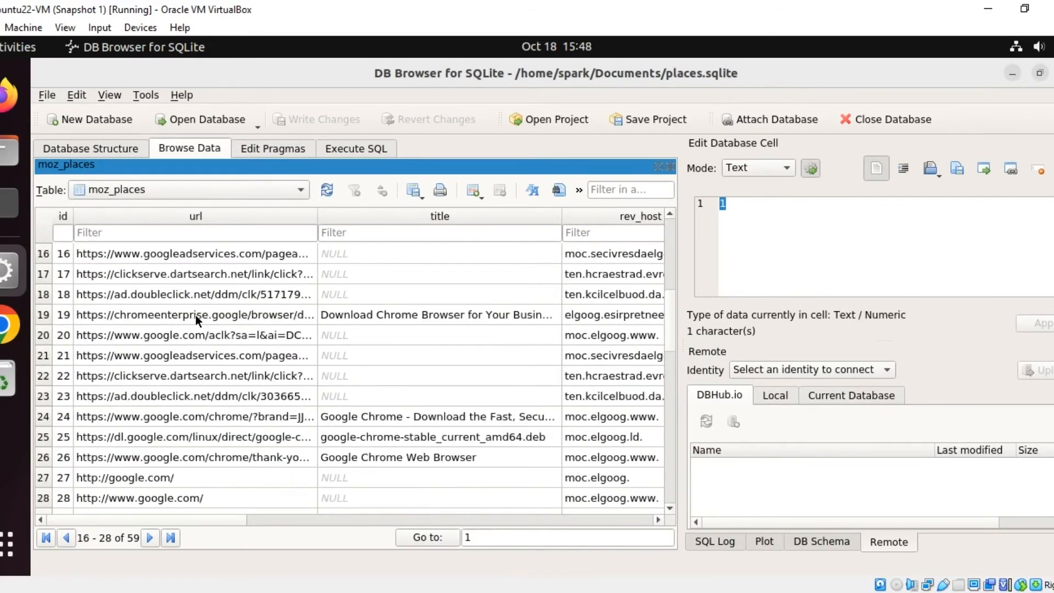
{"action": "scroll", "scroll_direction": "down", "scroll_amount": 3}
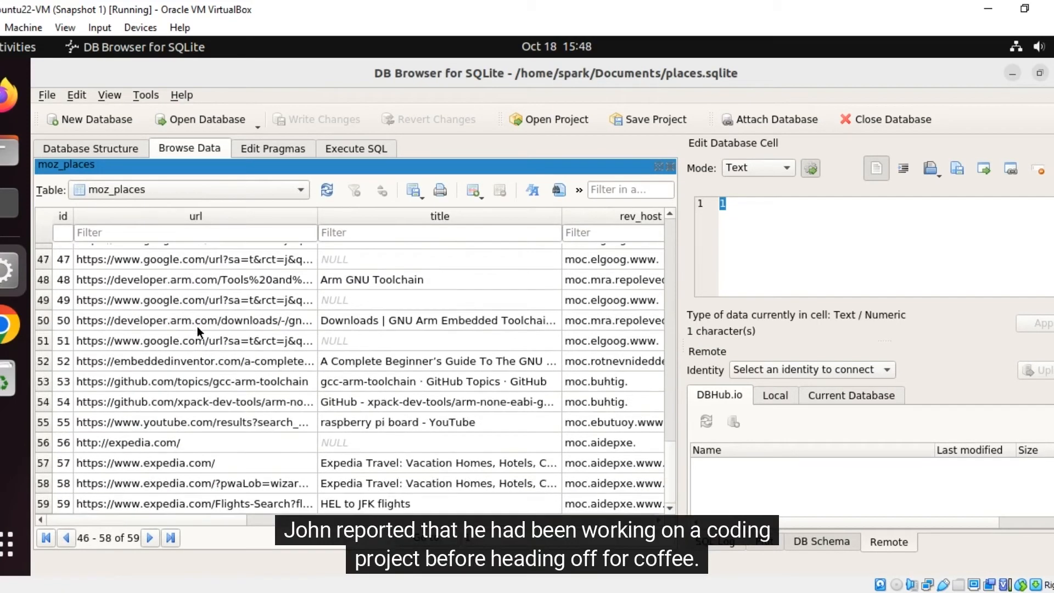
{"action": "mouse_move", "coordinate": [212, 332]}
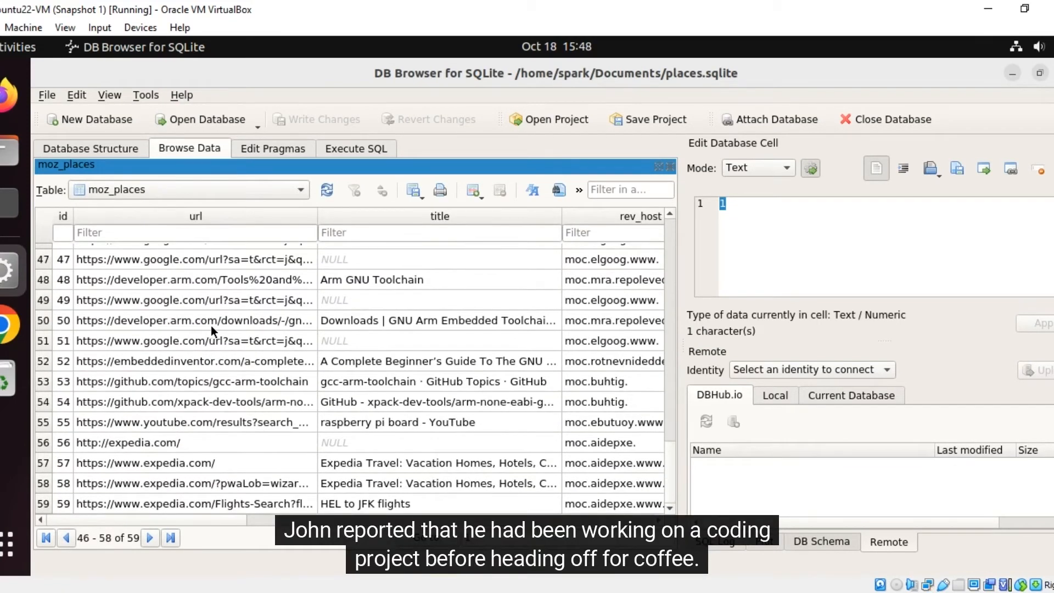
{"action": "mouse_move", "coordinate": [373, 300]}
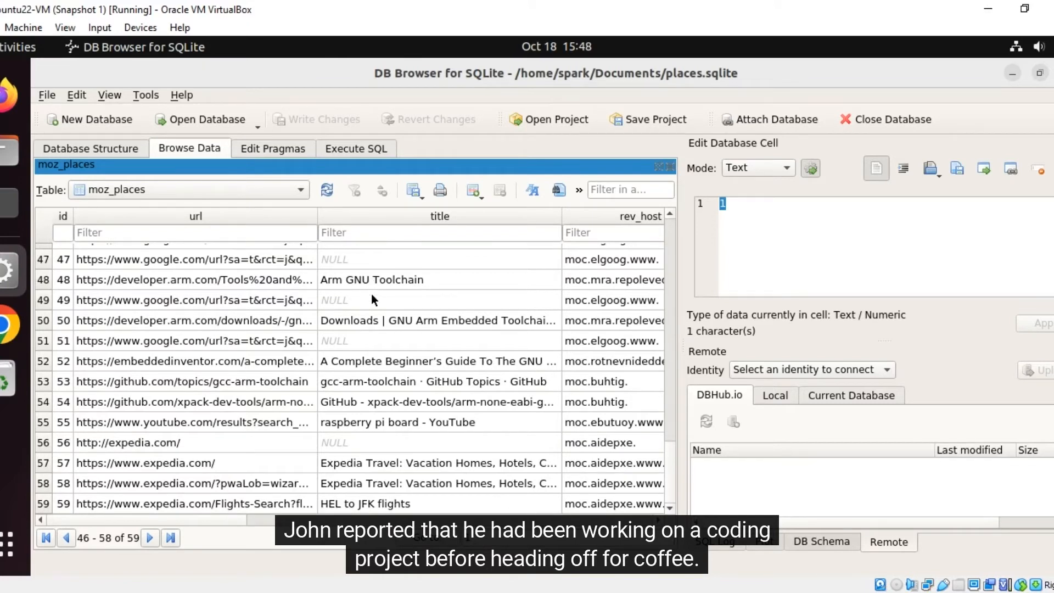
{"action": "mouse_move", "coordinate": [398, 422]}
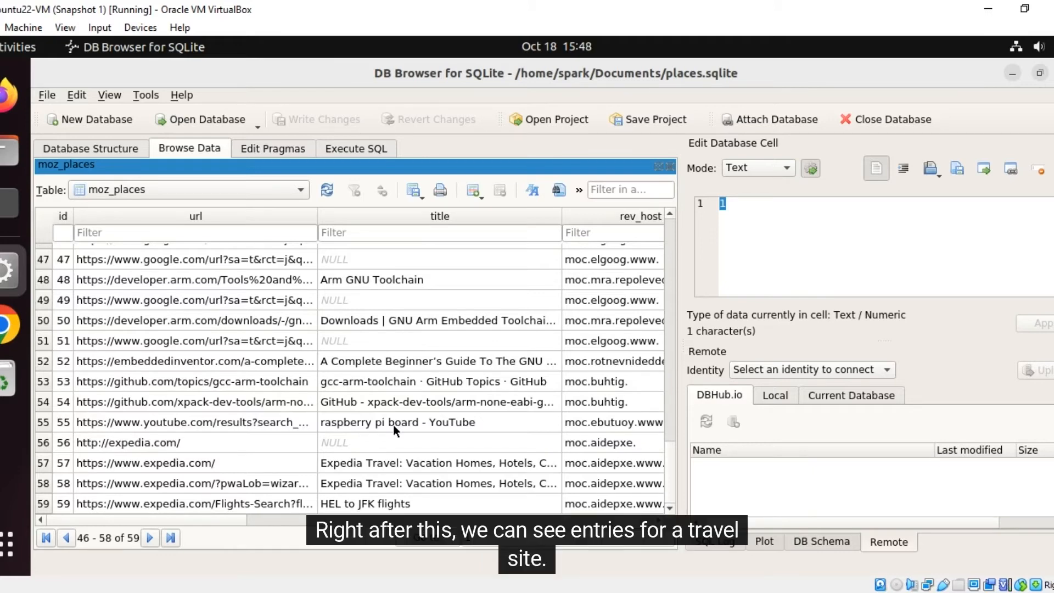
{"action": "mouse_move", "coordinate": [388, 501]}
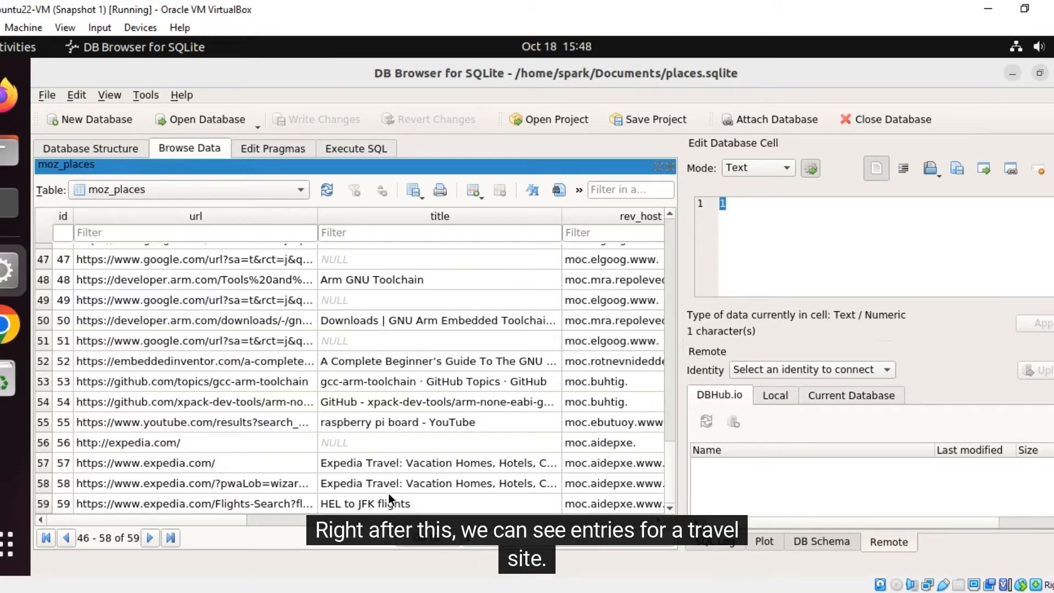
{"action": "mouse_move", "coordinate": [331, 476]}
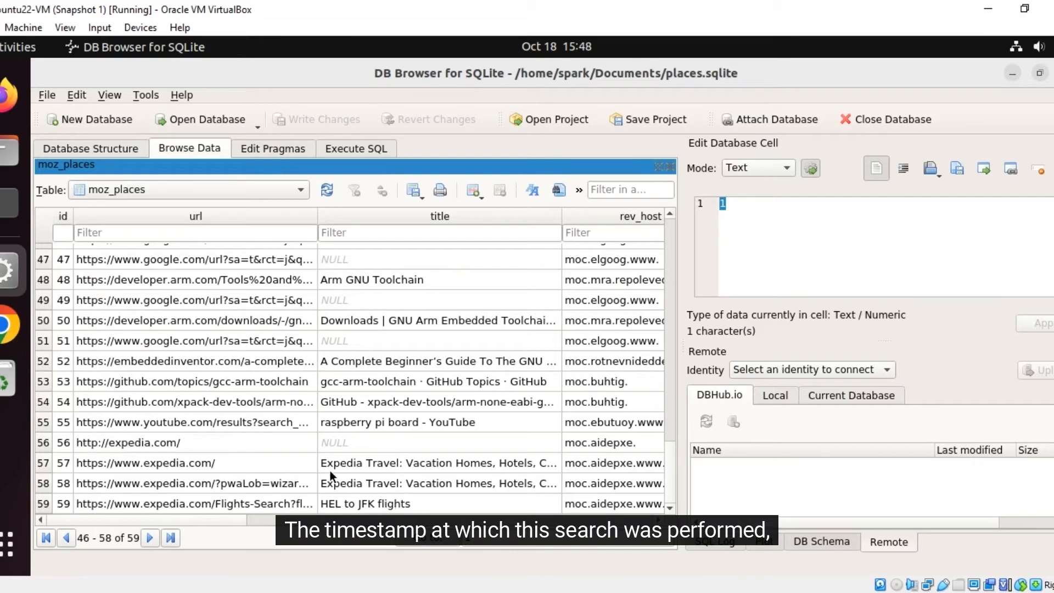
{"action": "left_click", "coordinate": [132, 442]}
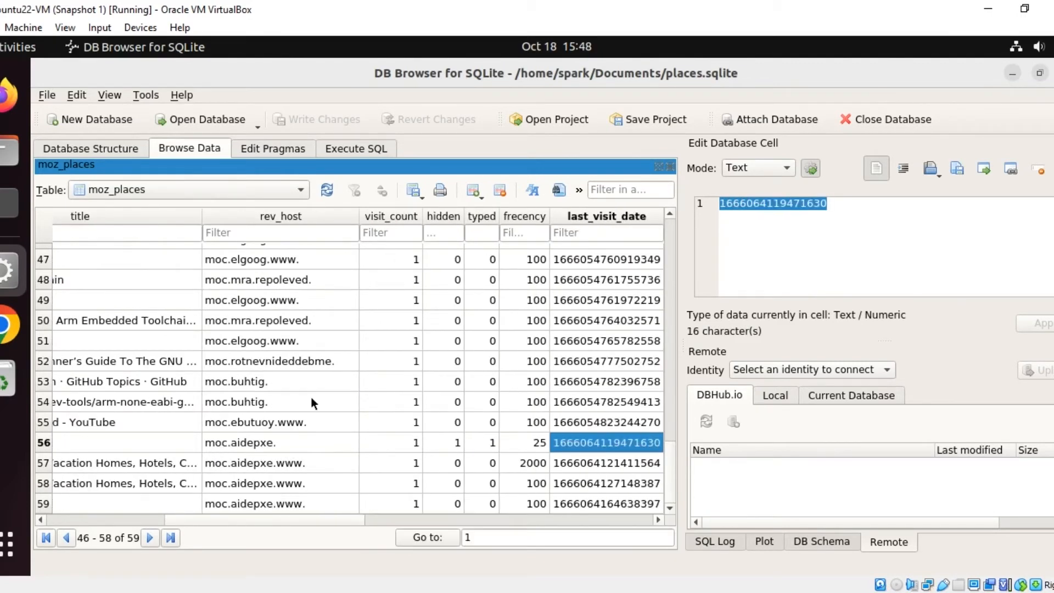
{"action": "right_click", "coordinate": [762, 205]}
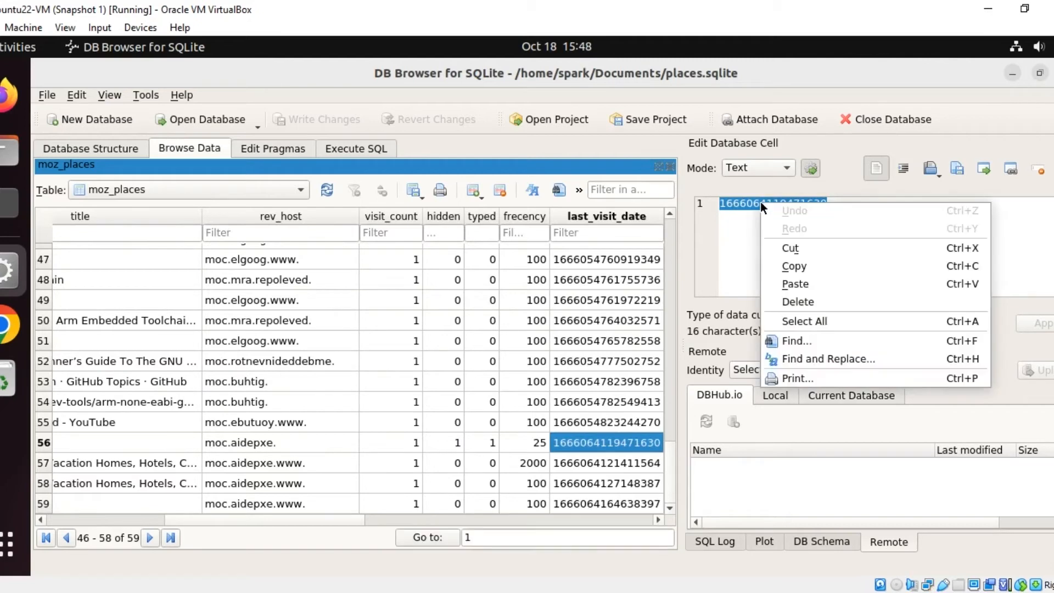
{"action": "left_click", "coordinate": [794, 269]}
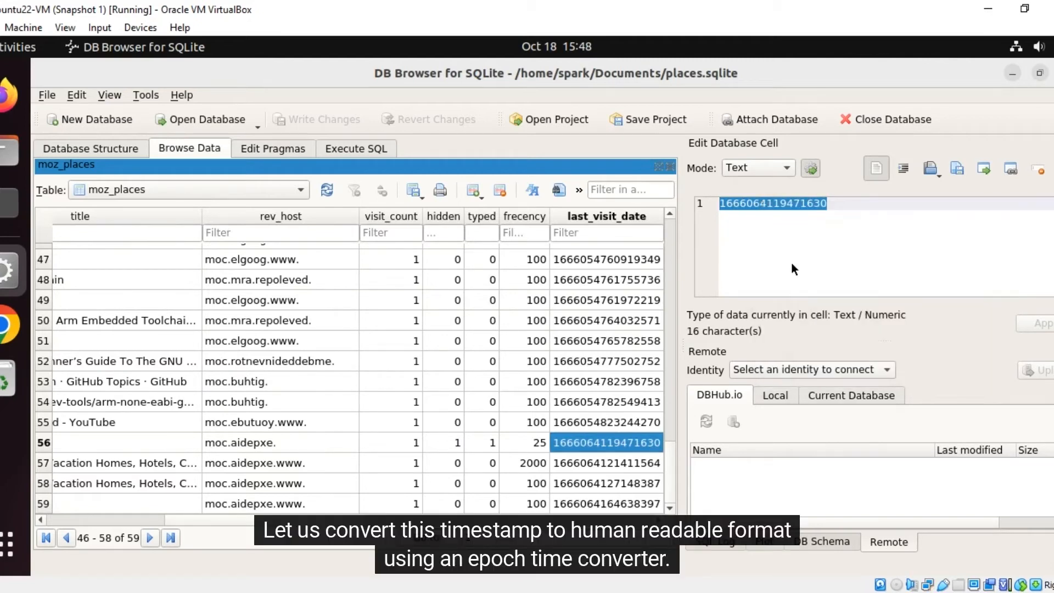
{"action": "mouse_move", "coordinate": [272, 320]}
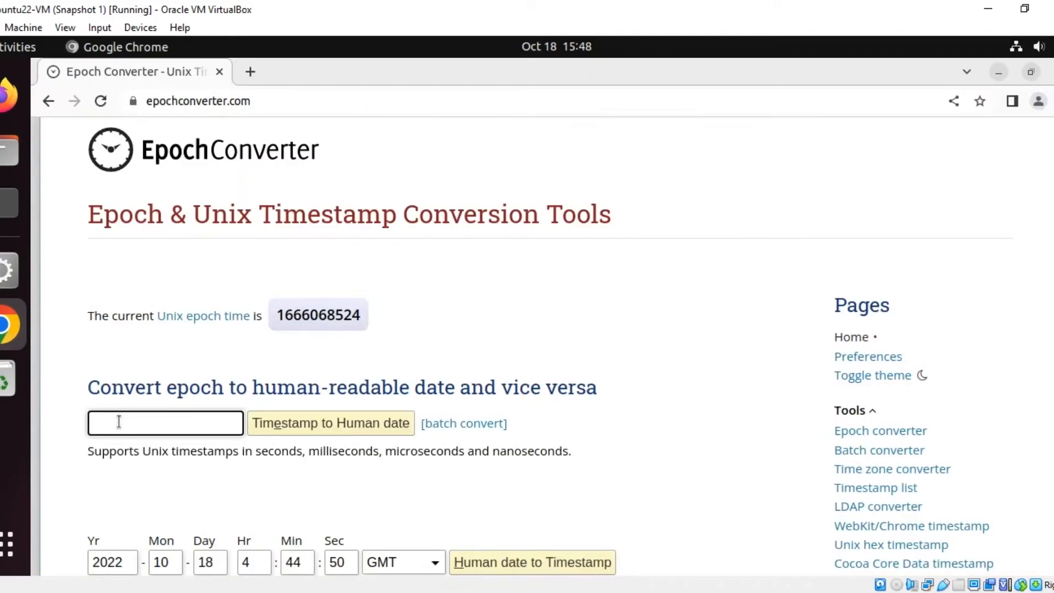
{"action": "type", "text": "1666064119471630"}
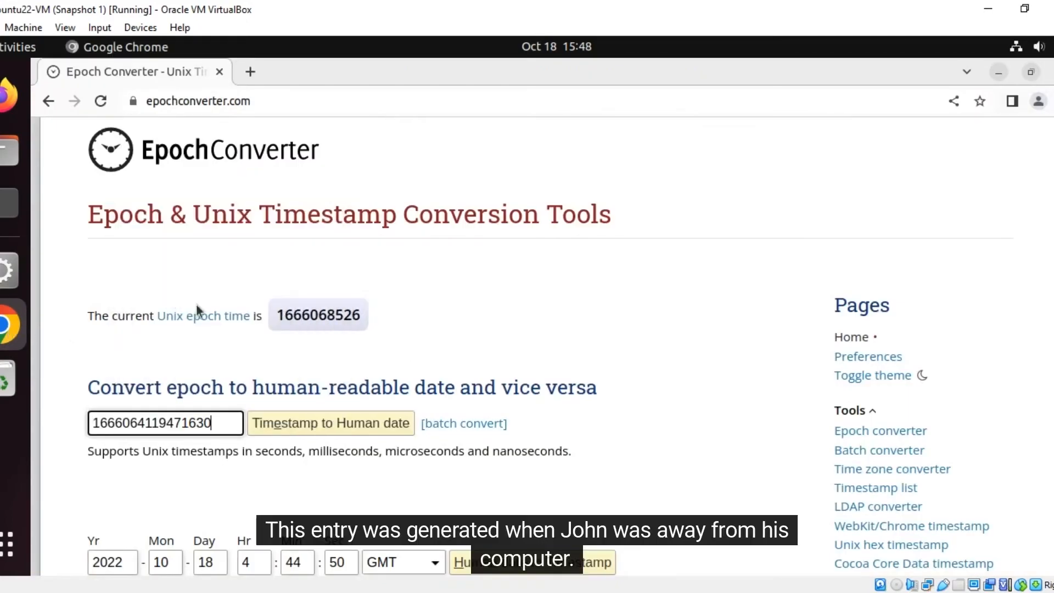
{"action": "left_click", "coordinate": [330, 424]}
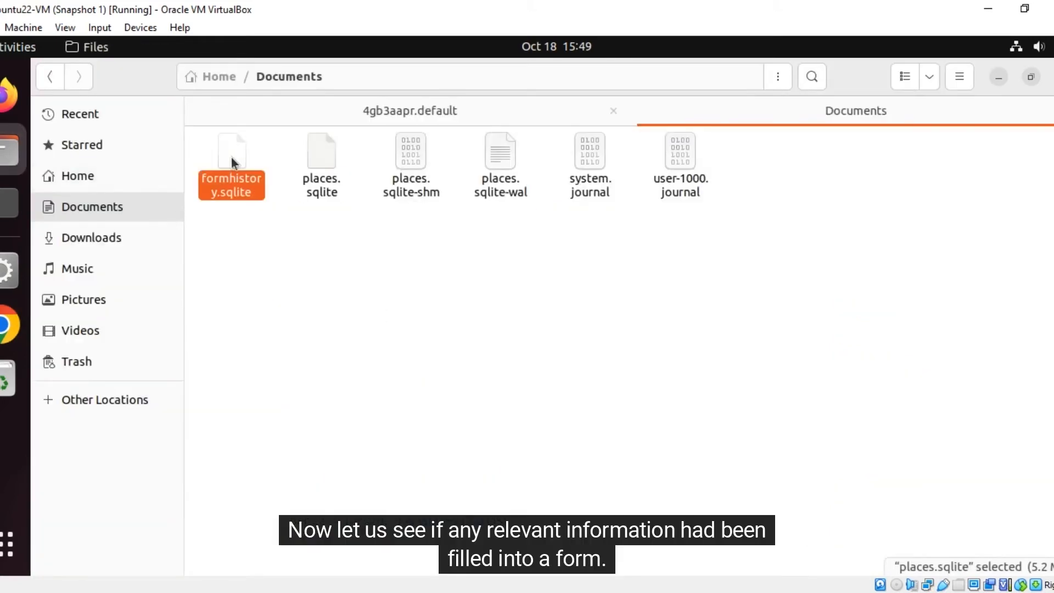
Open formhistory.sqlite from Documents in DB Browser for SQLite.
{"action": "left_click", "coordinate": [232, 152]}
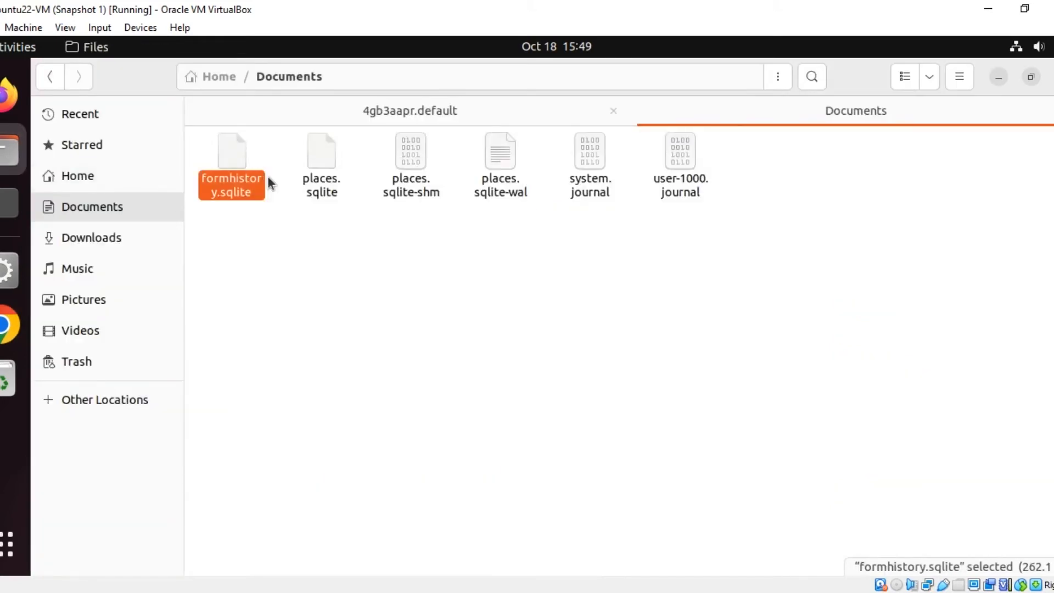
{"action": "double_click", "coordinate": [231, 151]}
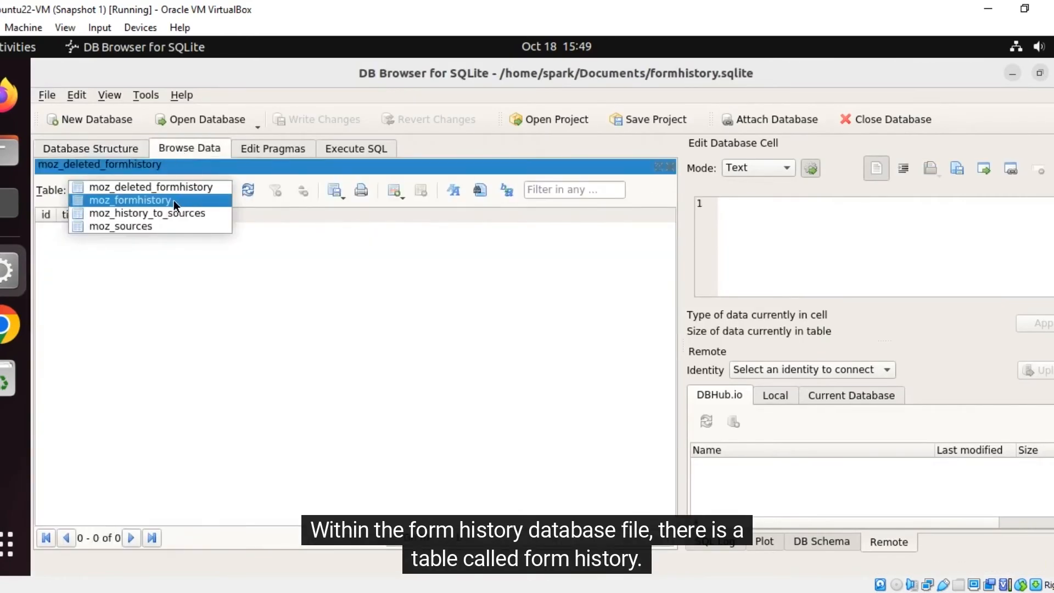
Show the moz_formhistory table with its two searchbar entries in Browse Data.
{"action": "left_click", "coordinate": [128, 200]}
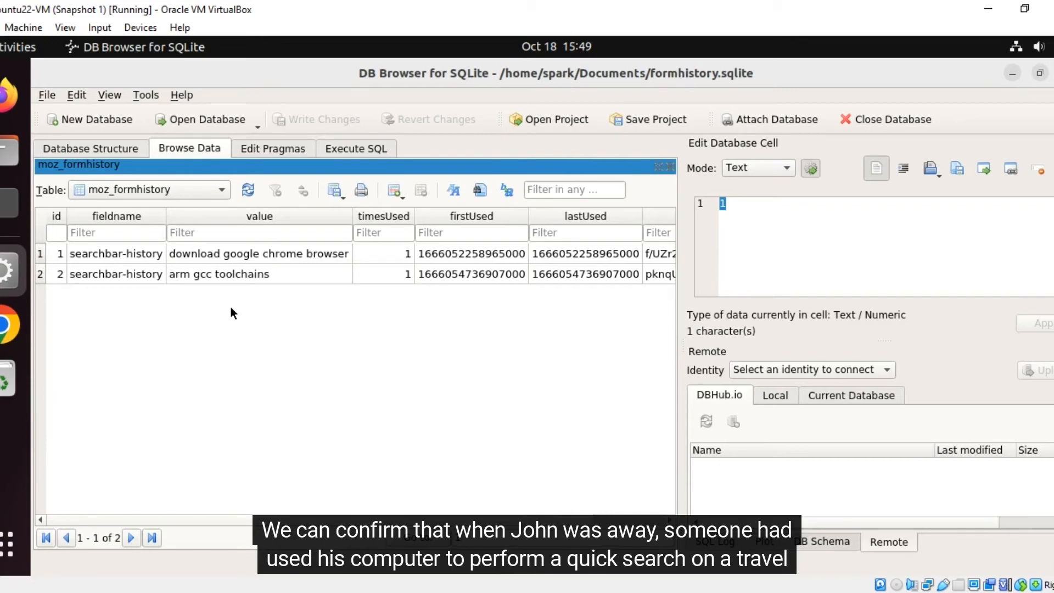
{"action": "mouse_move", "coordinate": [510, 428]}
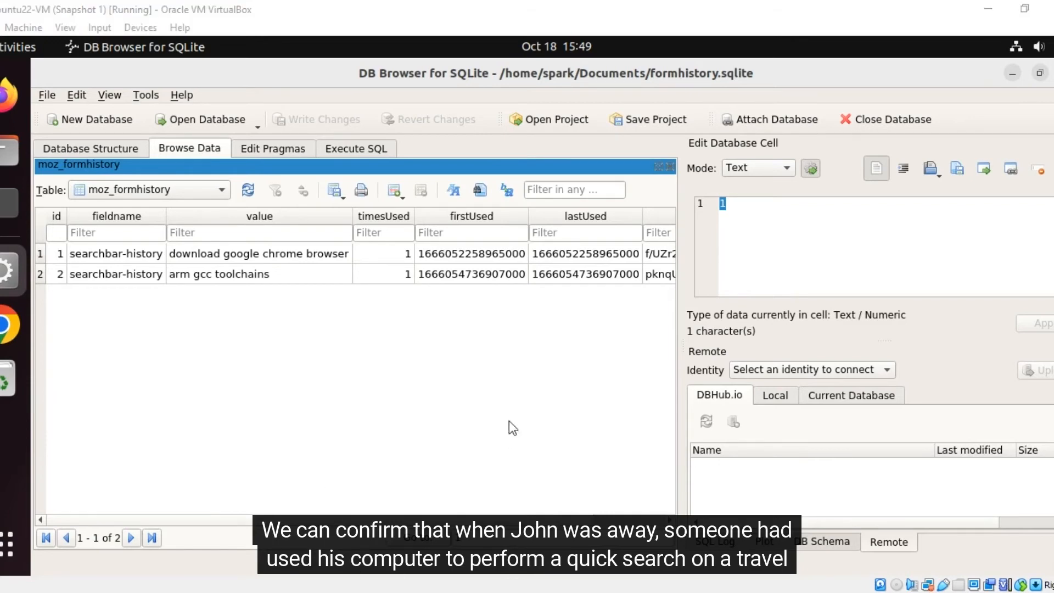